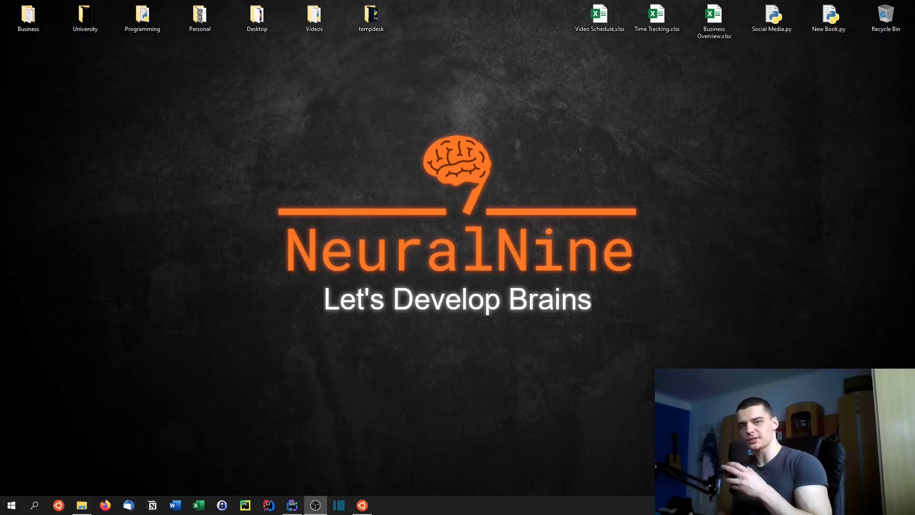
Step: Switch to the GoLand window showing the NeuralNine project's main.go
left_click(292, 505)
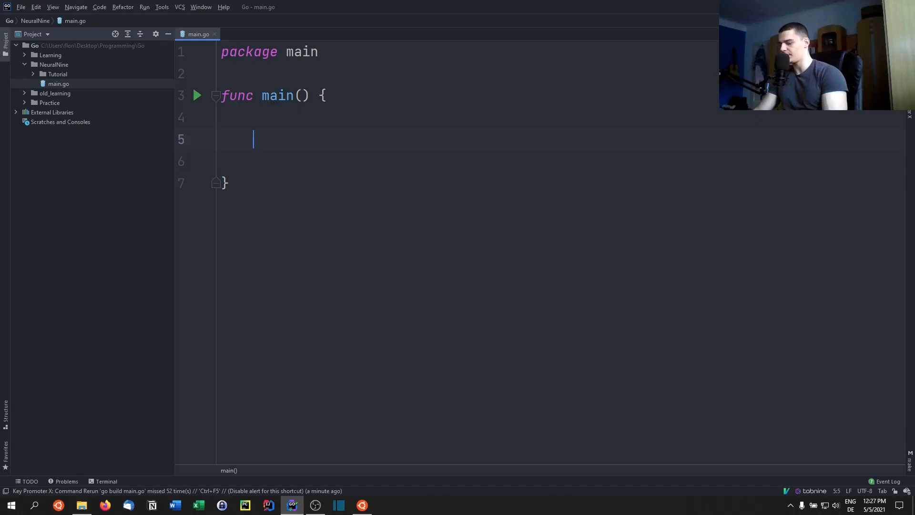
Step: Declare var number int at the top of main
type("var number int")
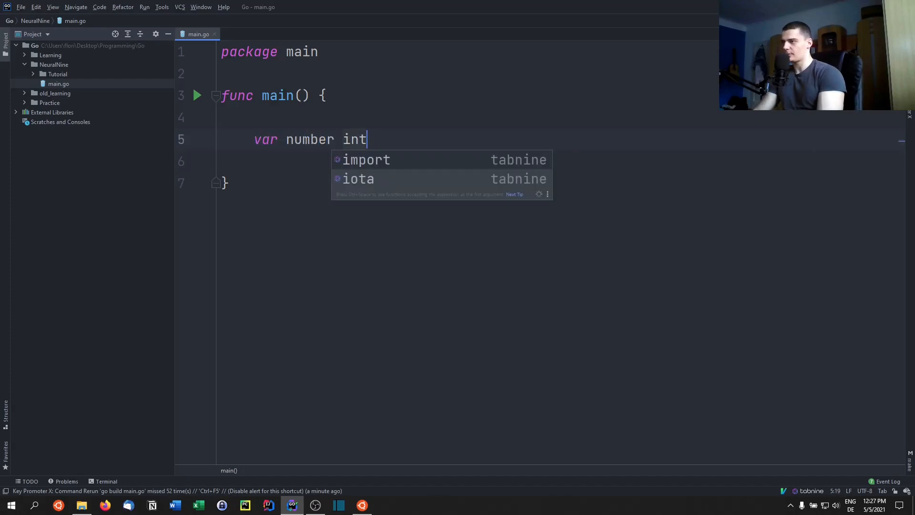
key("Enter")
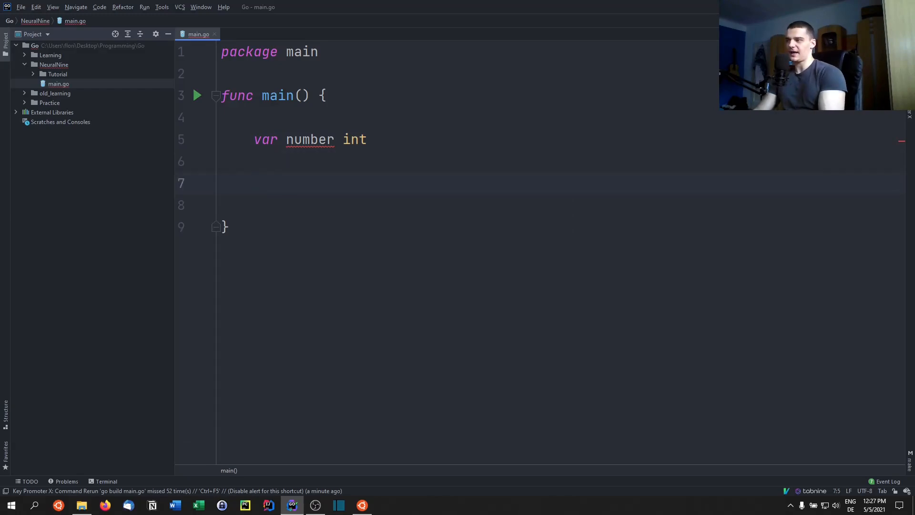
Step: Read the value with fmt.Scan(&number) and print it with fmt.Println(number)
type("S")
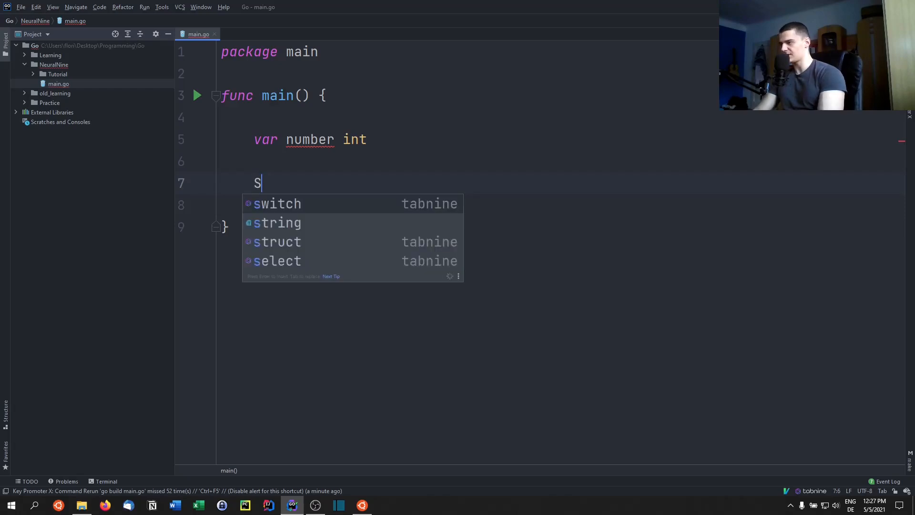
type("fmt.Scan(")
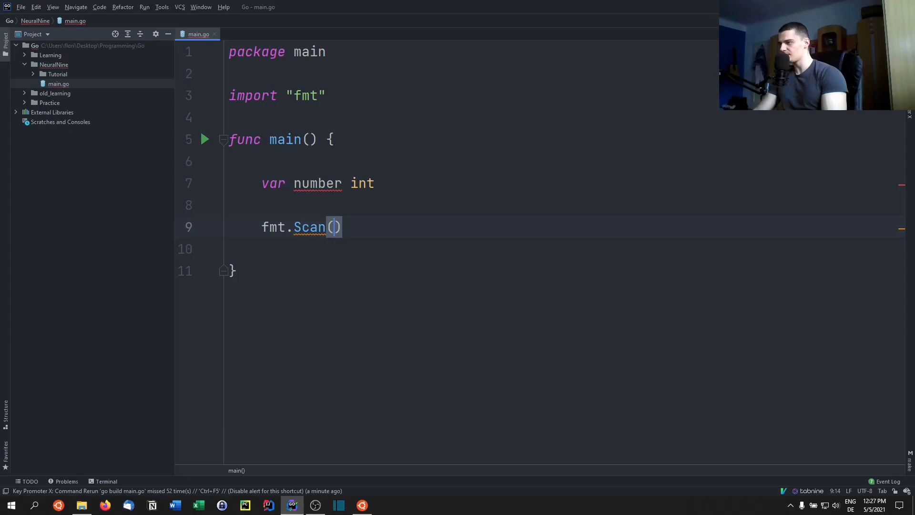
type("&n")
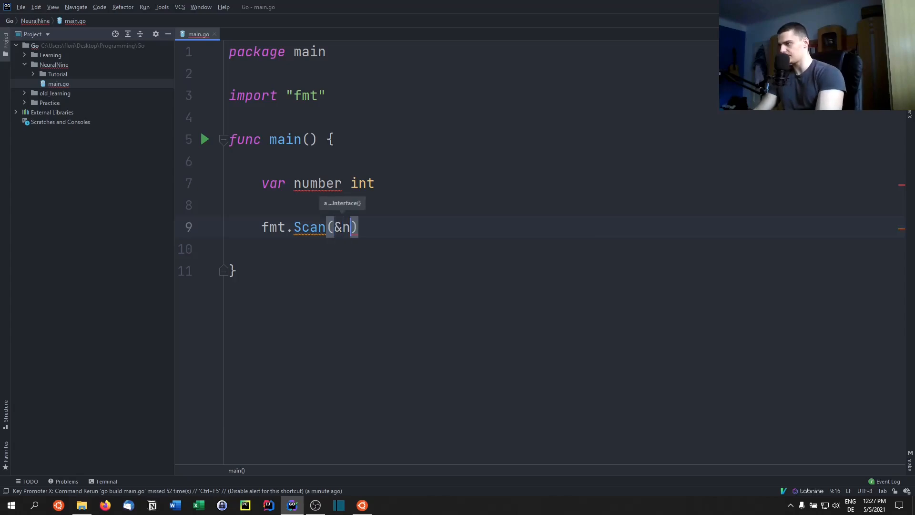
type("umber")
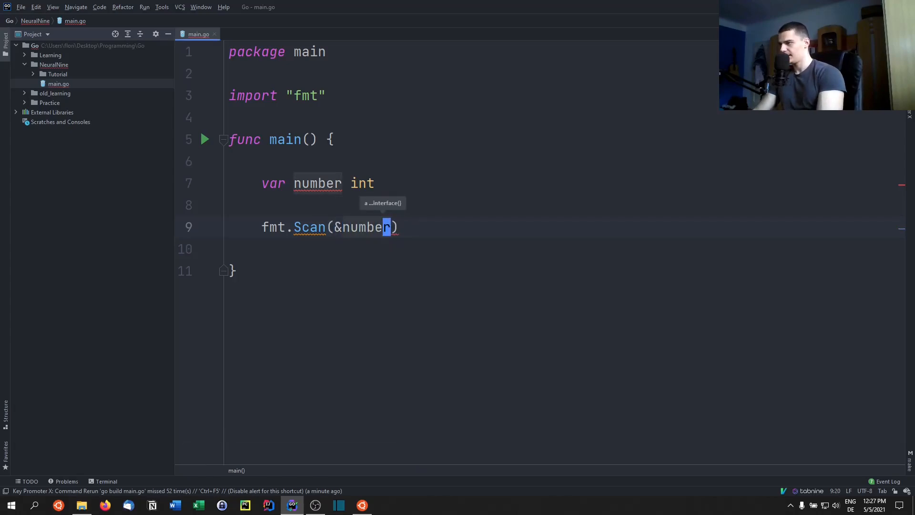
type("fmt")
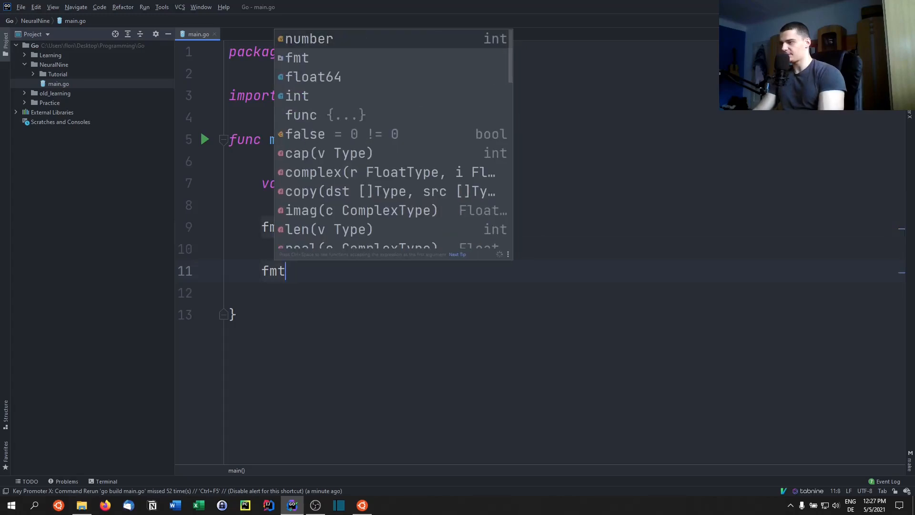
type(".Println()")
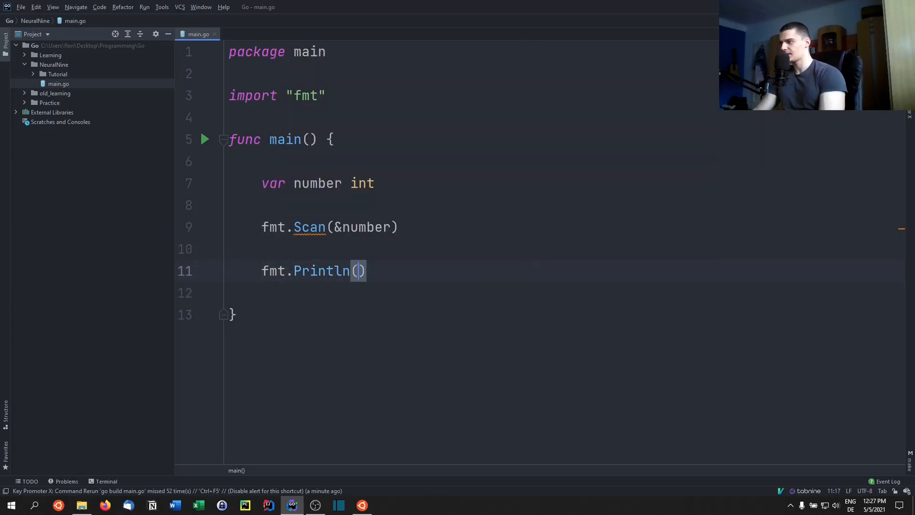
type("number")
type("12")
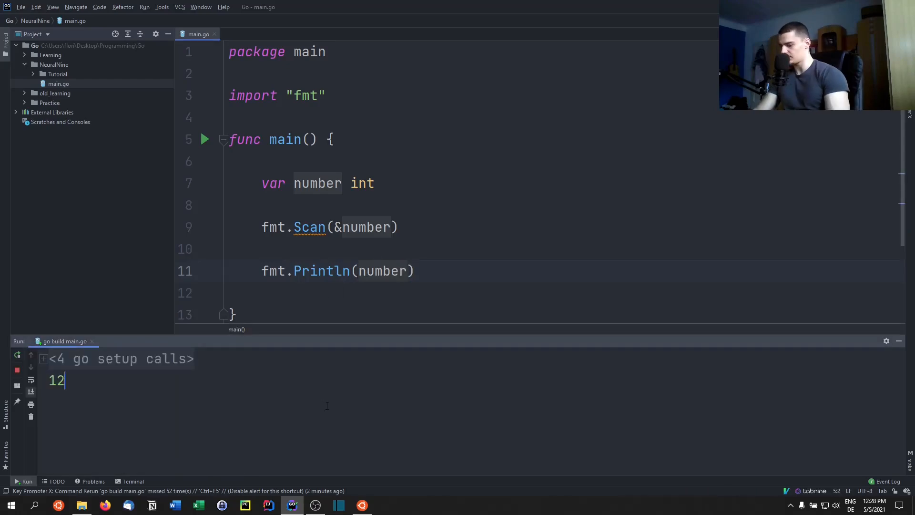
key("Enter")
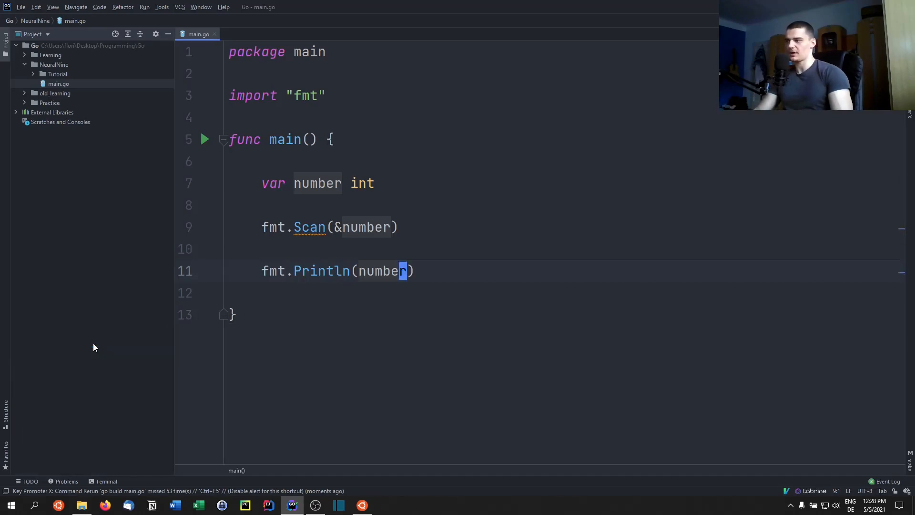
left_click(338, 227)
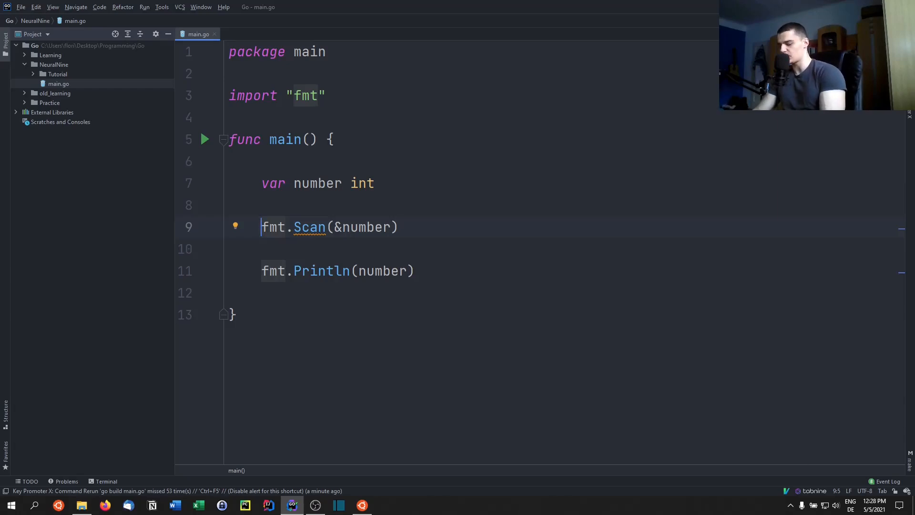
Step: Capture Scan's results as _, err := fmt.Scan(&number) and start a blank line below
type("_")
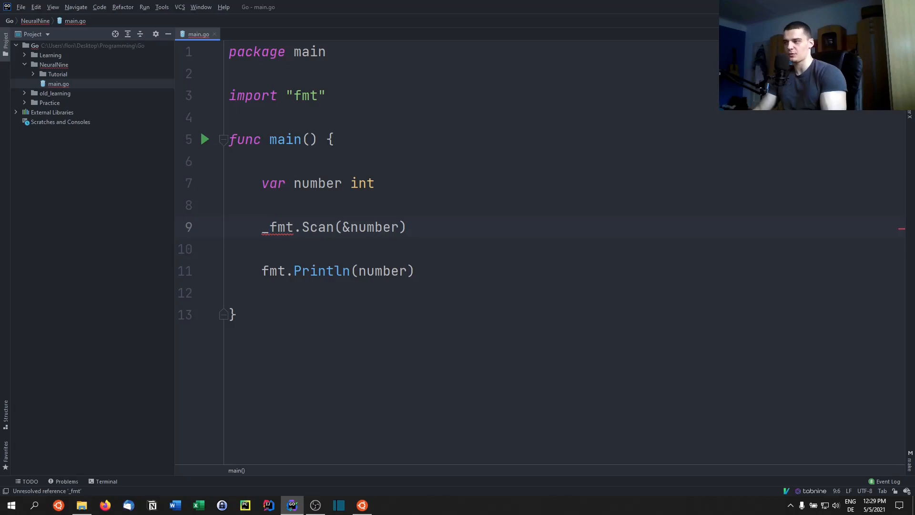
type(", err")
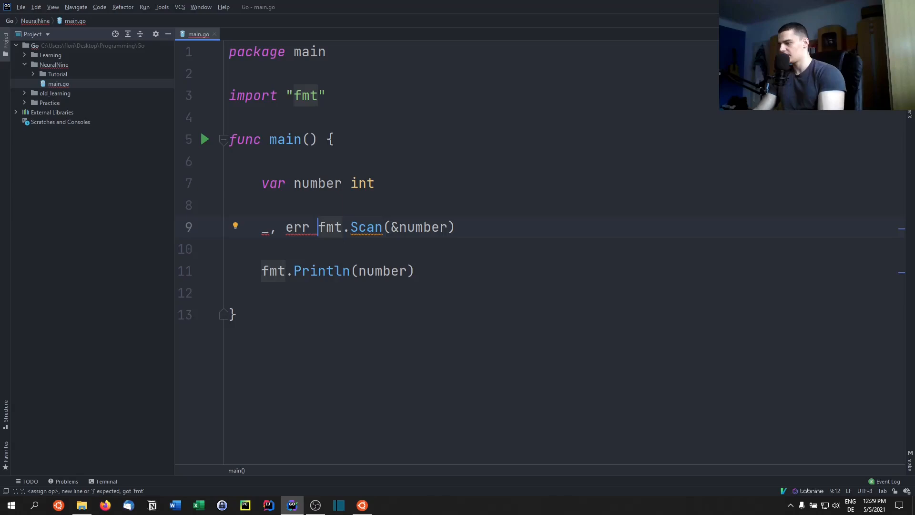
type(":=")
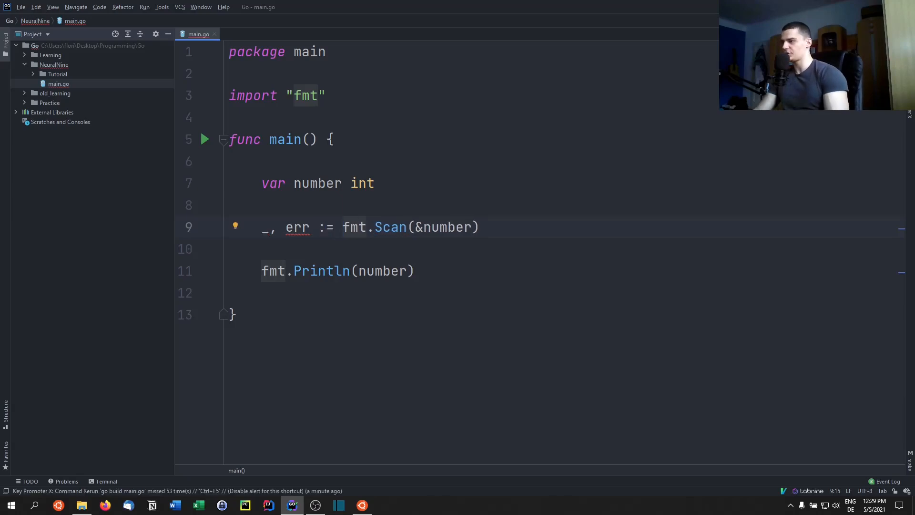
left_click(297, 227)
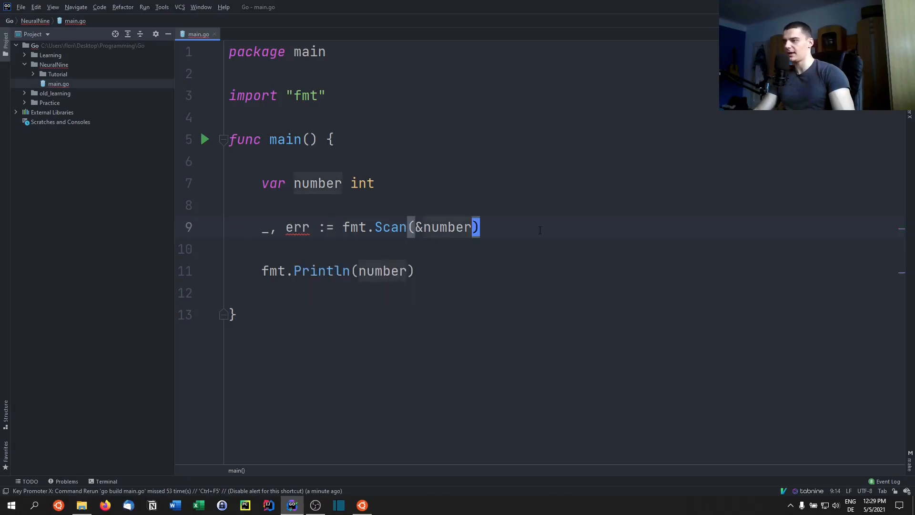
key("Enter")
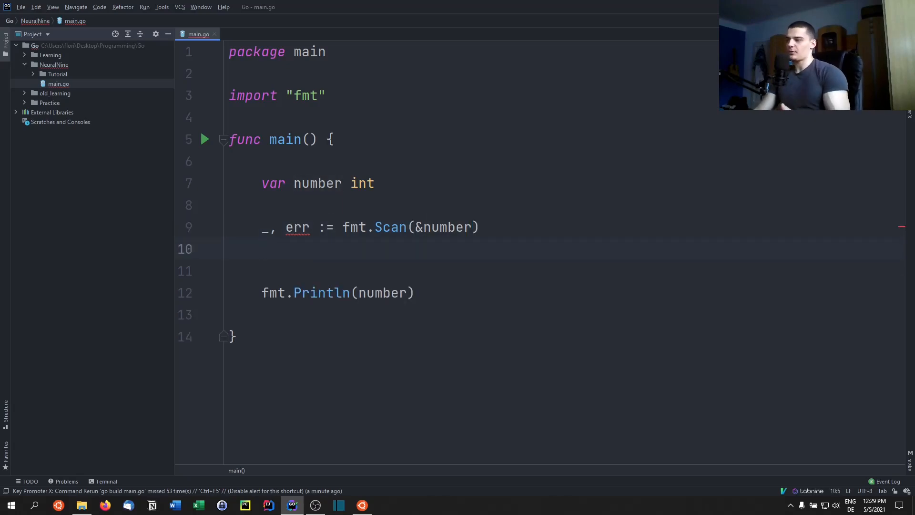
Step: Add if err != nil printing "We got an error!"
type("if err")
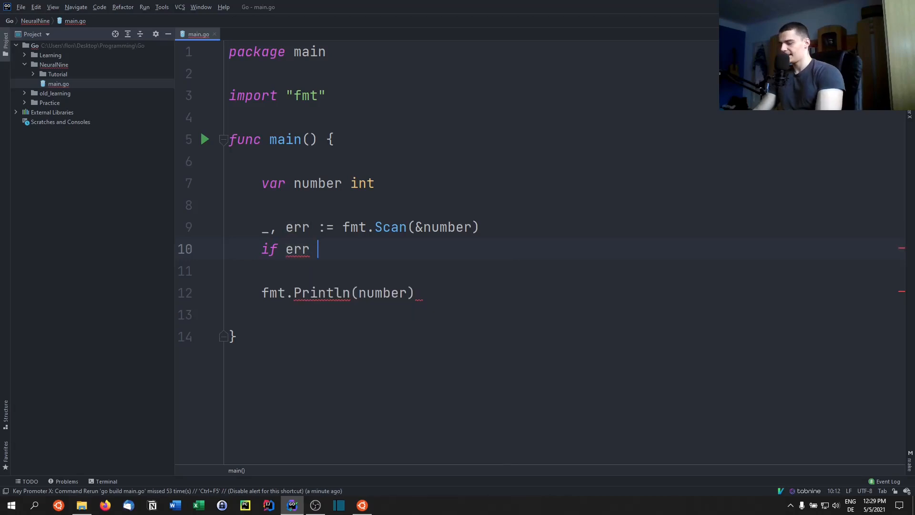
type("!= nil {")
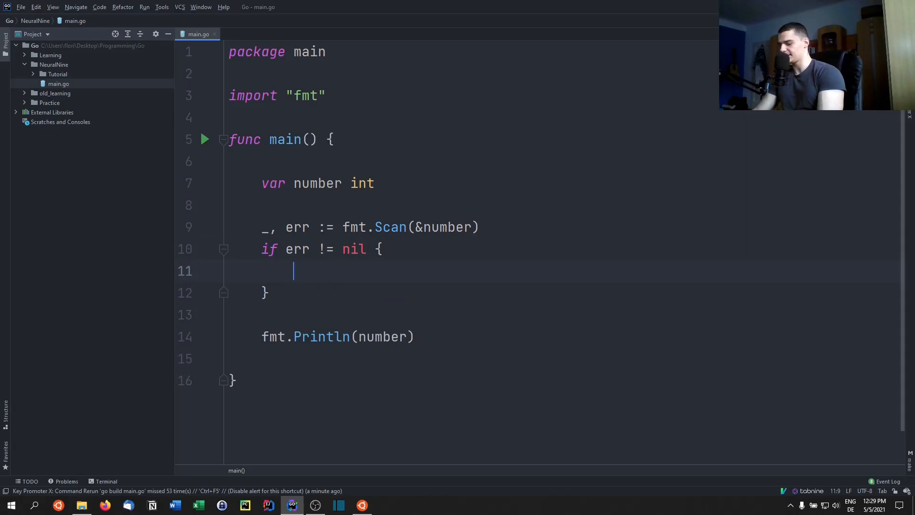
type("fmt.Println(\"W")
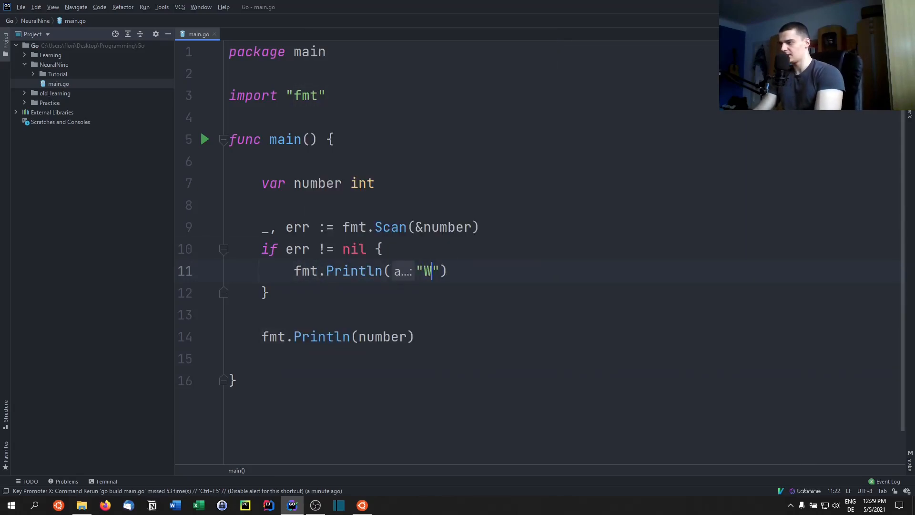
type("We got an")
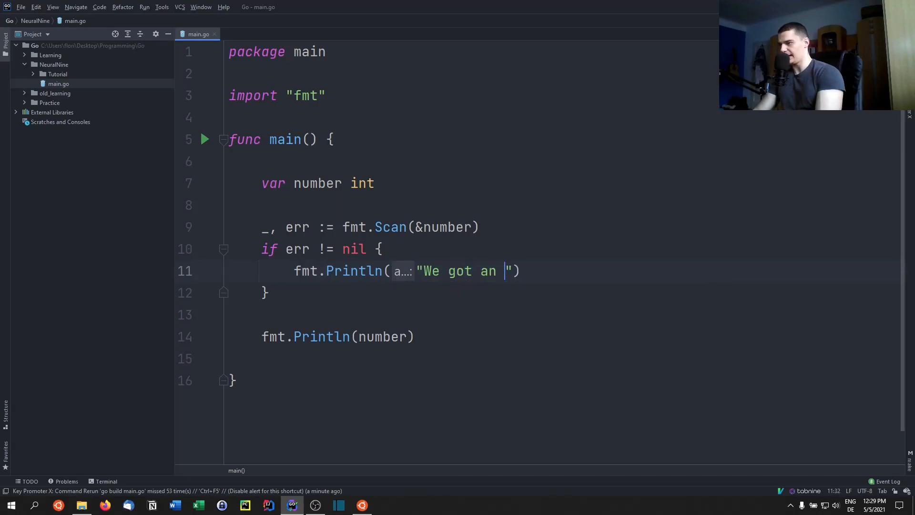
type("error!")
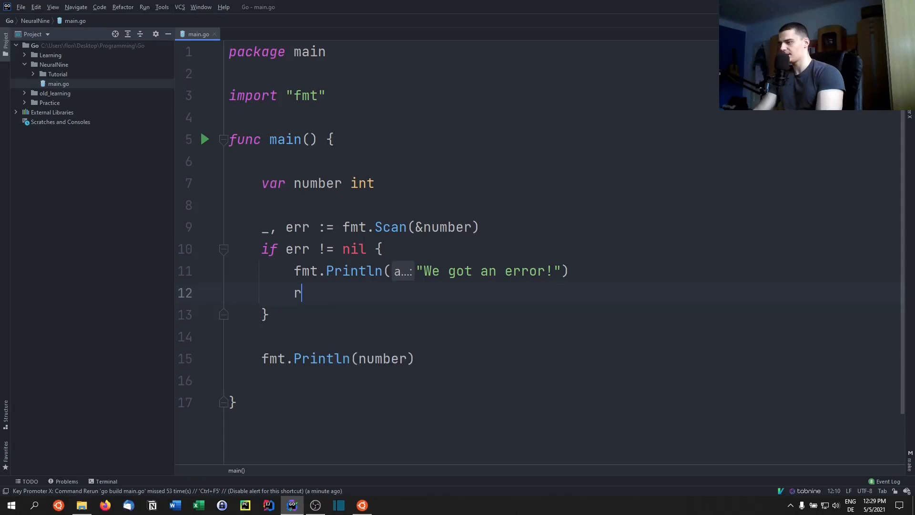
Step: Add an else branch printing number and rerun with non-numeric input
type("eturn")
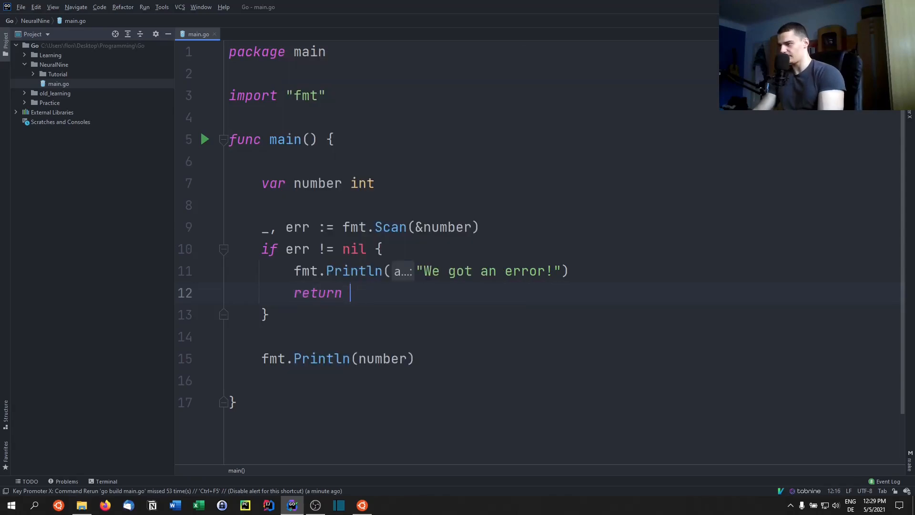
type("-1")
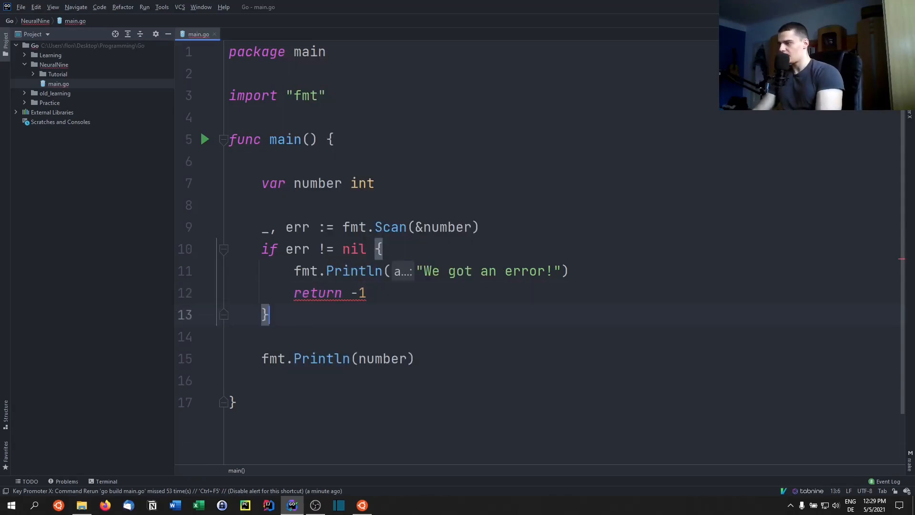
type("else {")
left_click(564, 336)
type("fmt.Println")
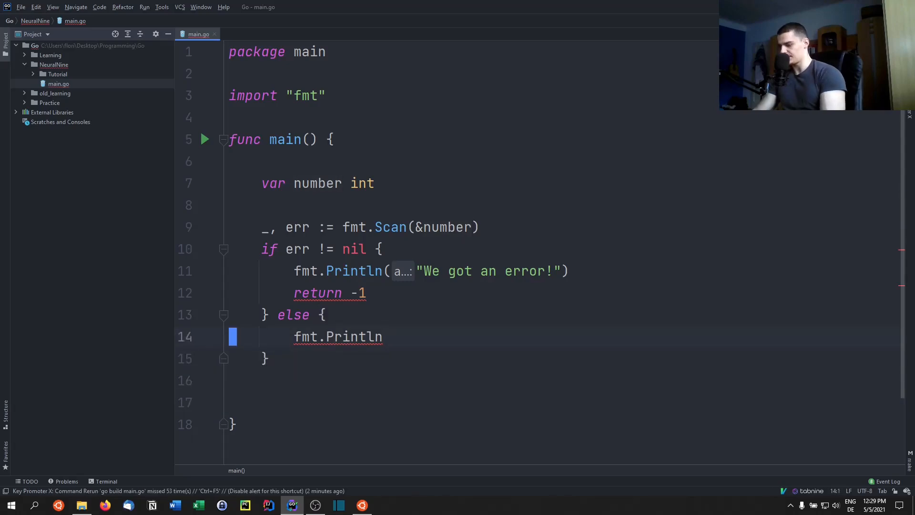
type("(number)")
type("dsfkhjahsdfs")
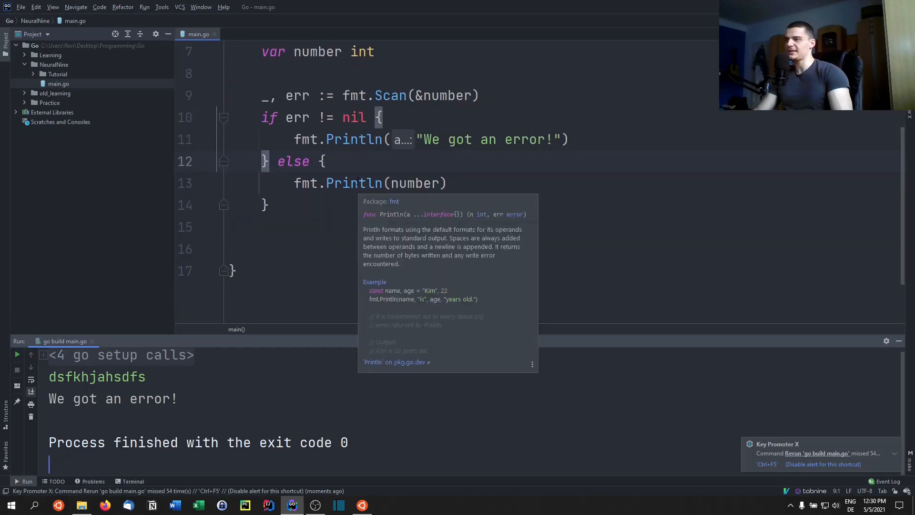
Step: Also print err in the error branch and rerun with invalid input to show "expected integer"
type("f")
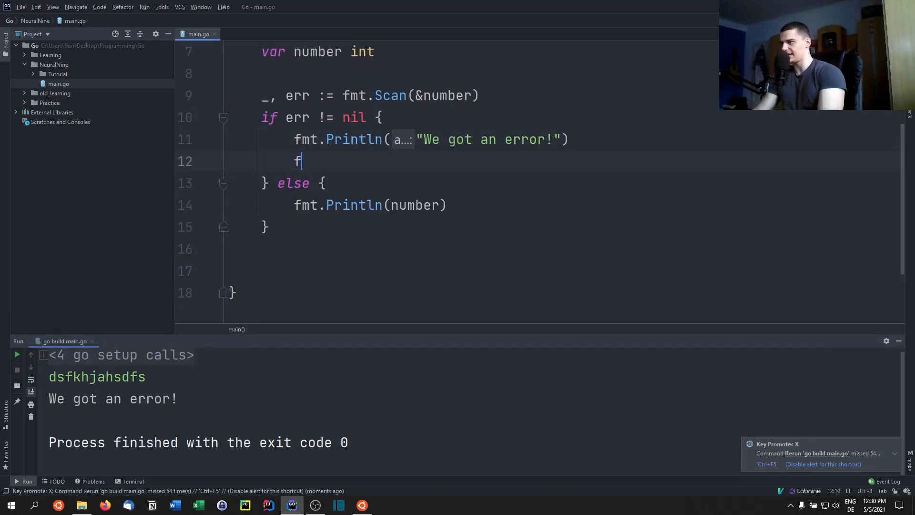
type("mt.Println(err)")
type("dsafasd")
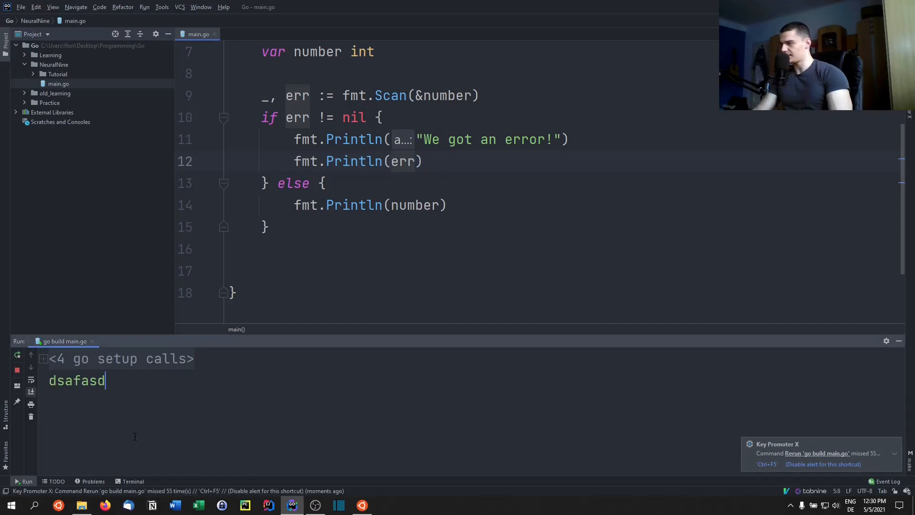
key("Enter")
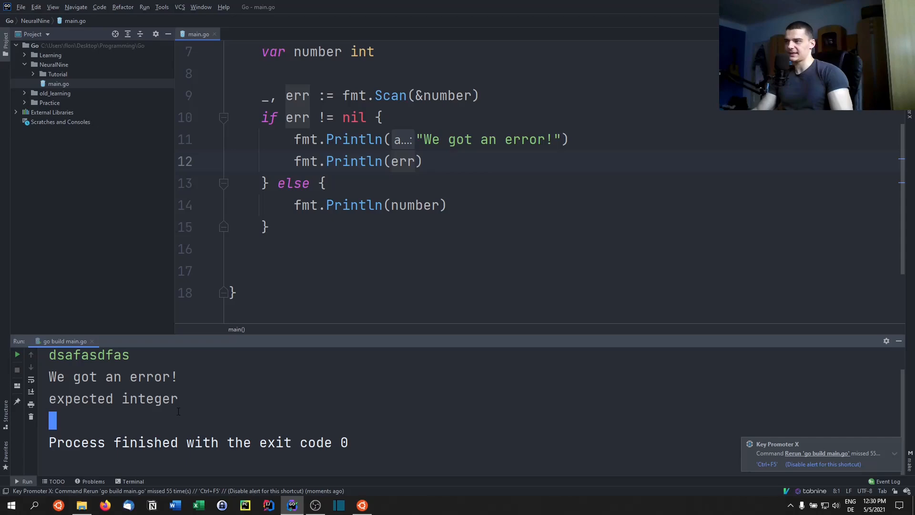
mouse_move(177, 416)
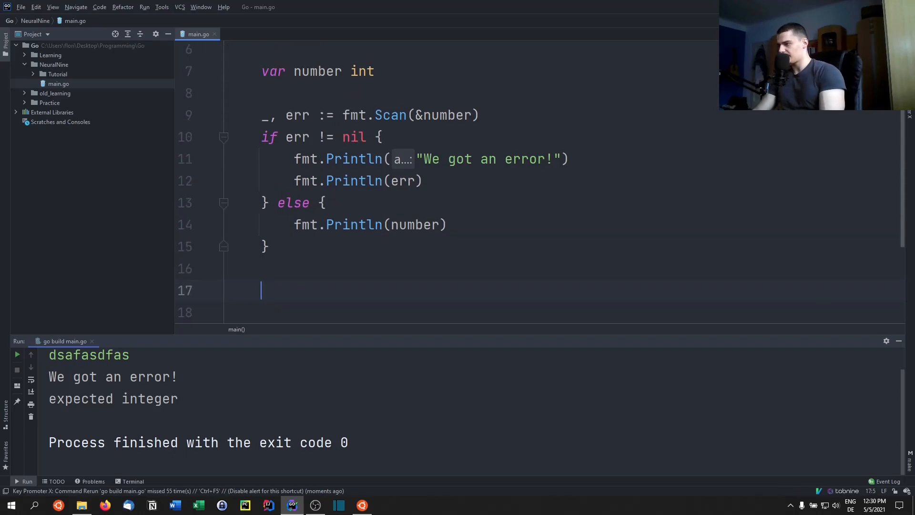
Step: Add fmt.Println(10/0) after the if/else and rerun, failing with division by zero
type("fmt.Println(10/0")
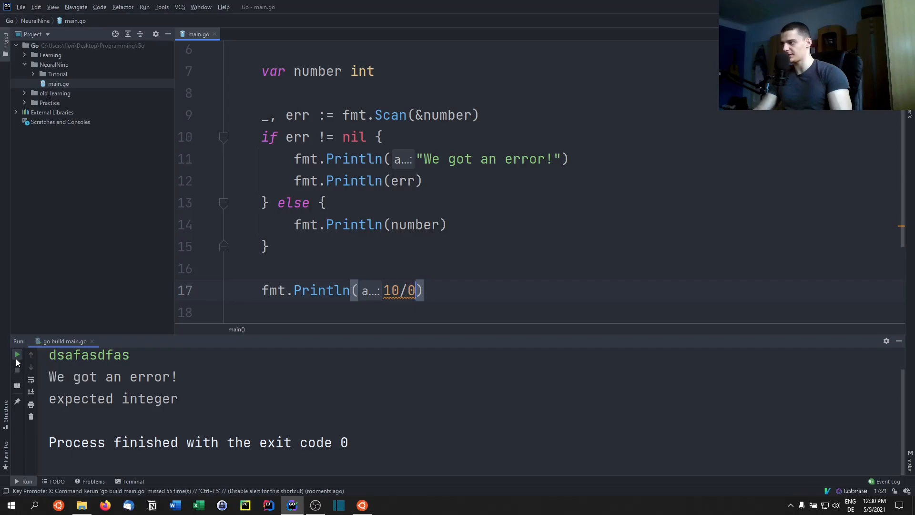
left_click(17, 354)
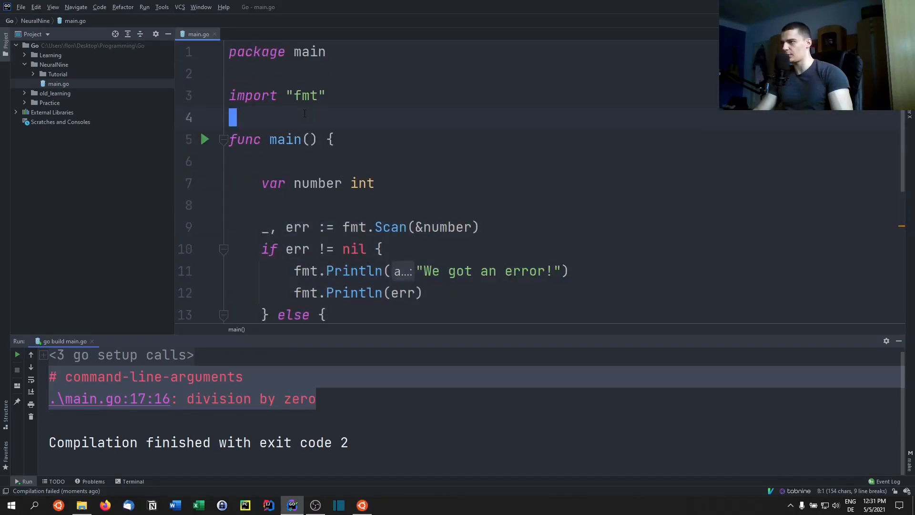
Step: Declare func someFunction(param int) above main
type("func")
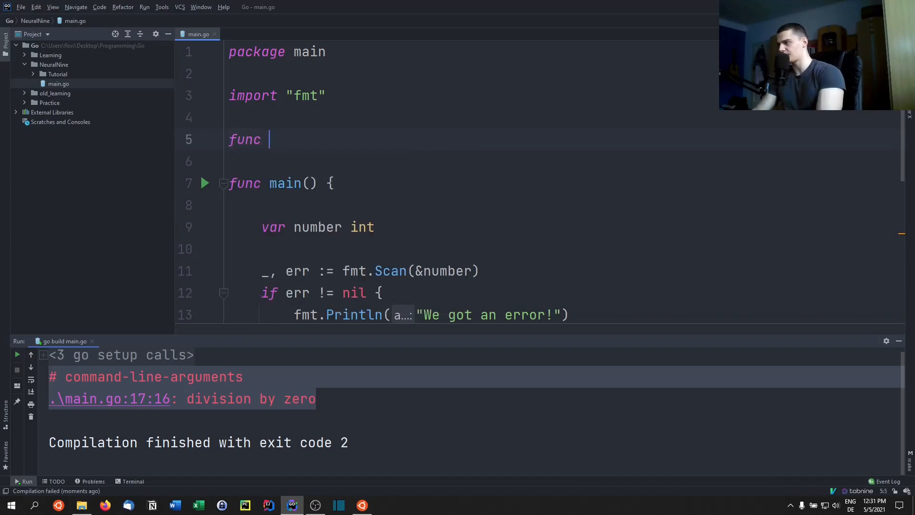
type("someFunction()")
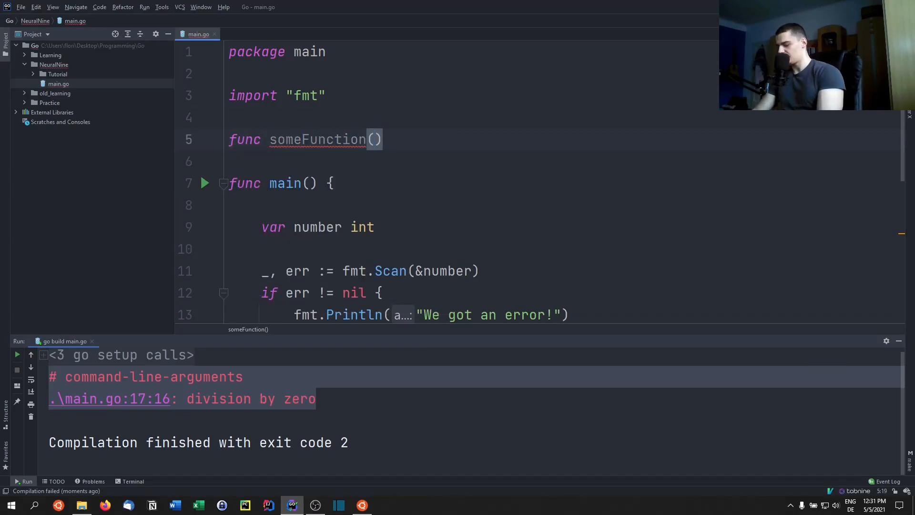
type("param")
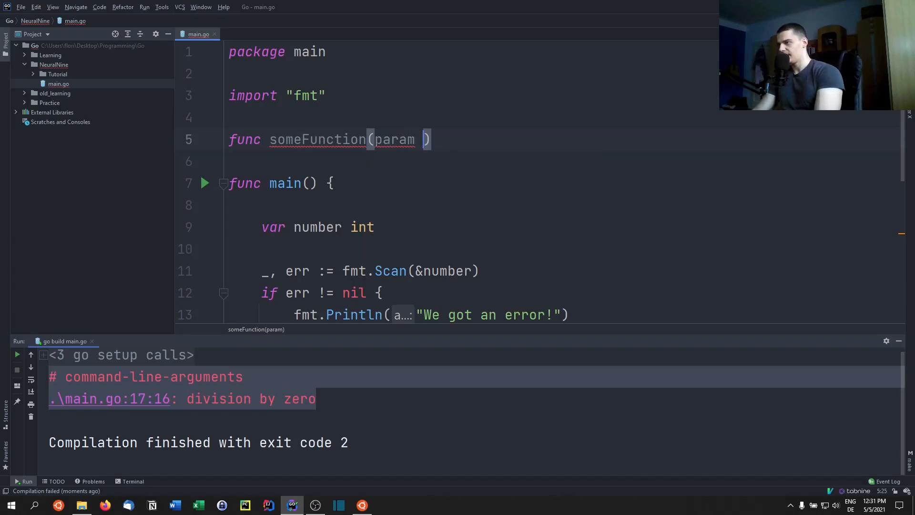
type("int")
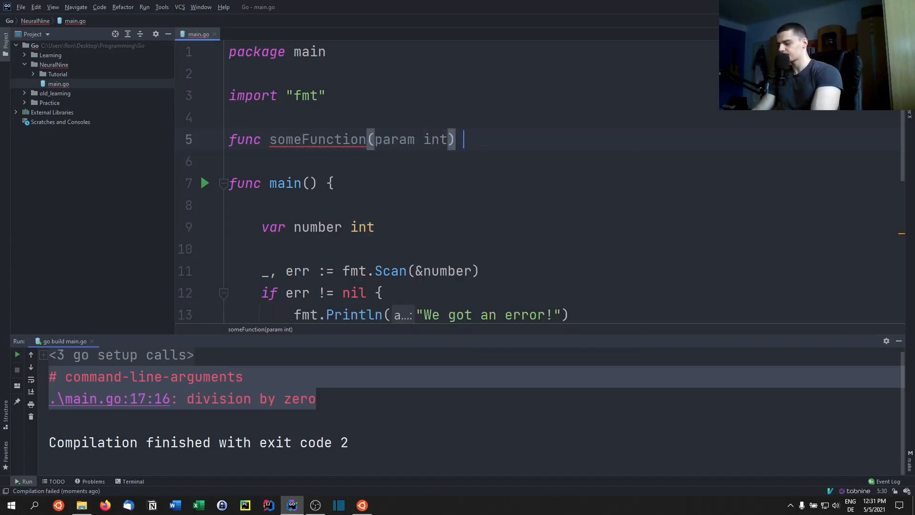
type("{")
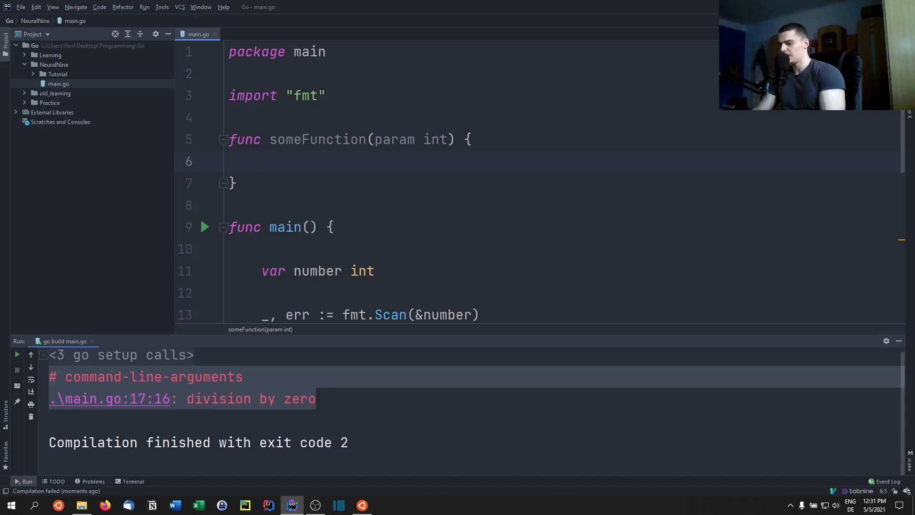
Step: Inside it, check if param == 60, else print param + 10
type("if")
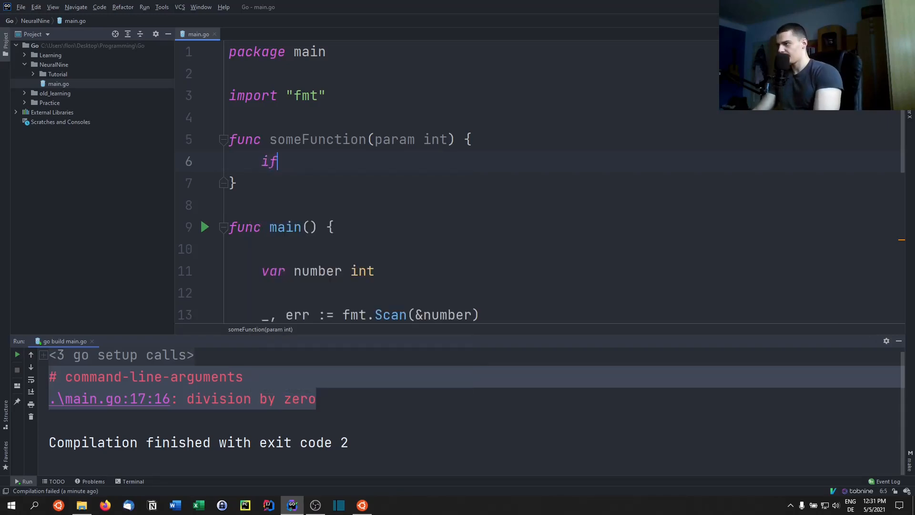
type("param ==")
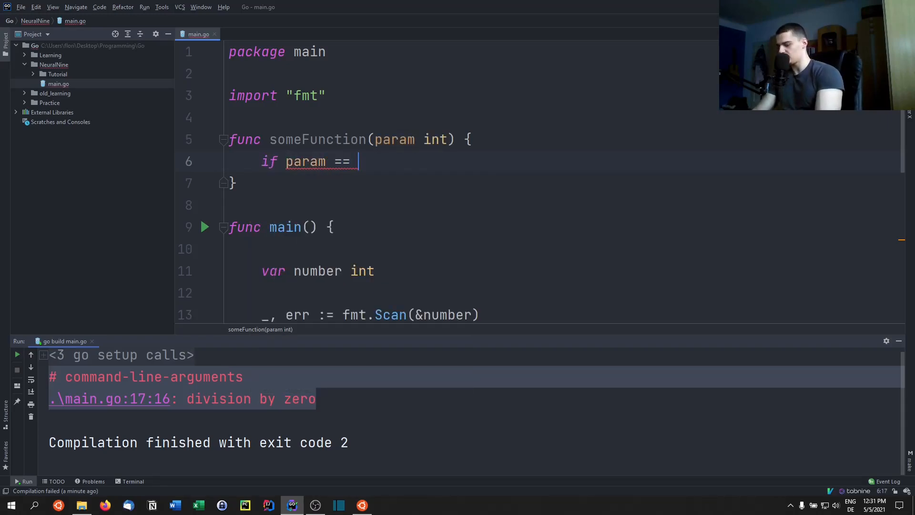
type("60 {")
type("f")
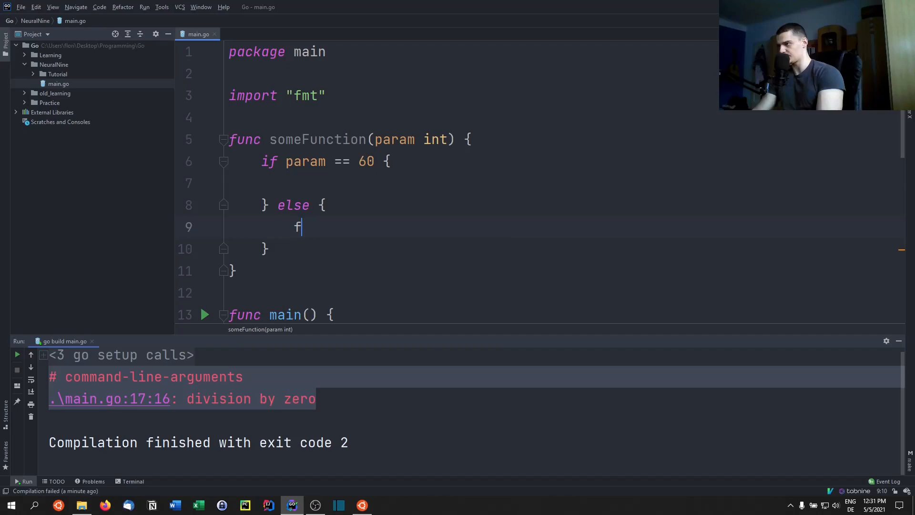
type("mt.Println()")
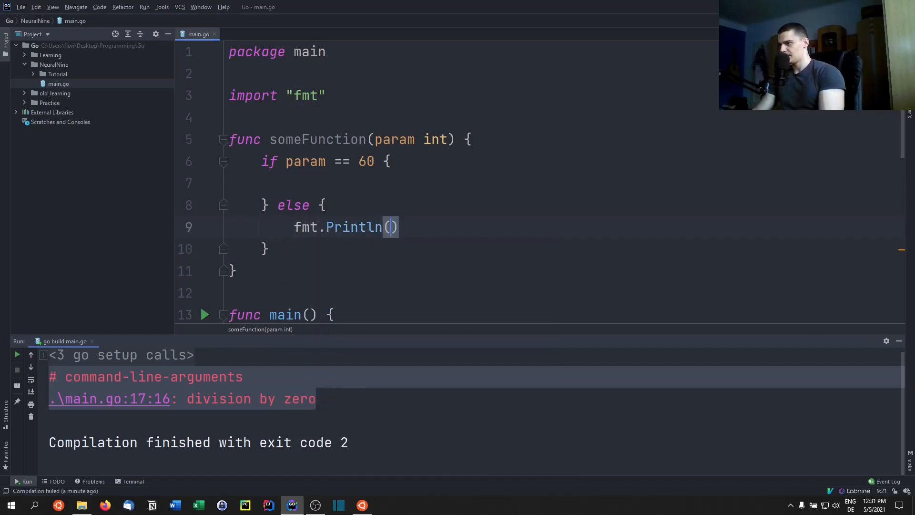
type("param + 10")
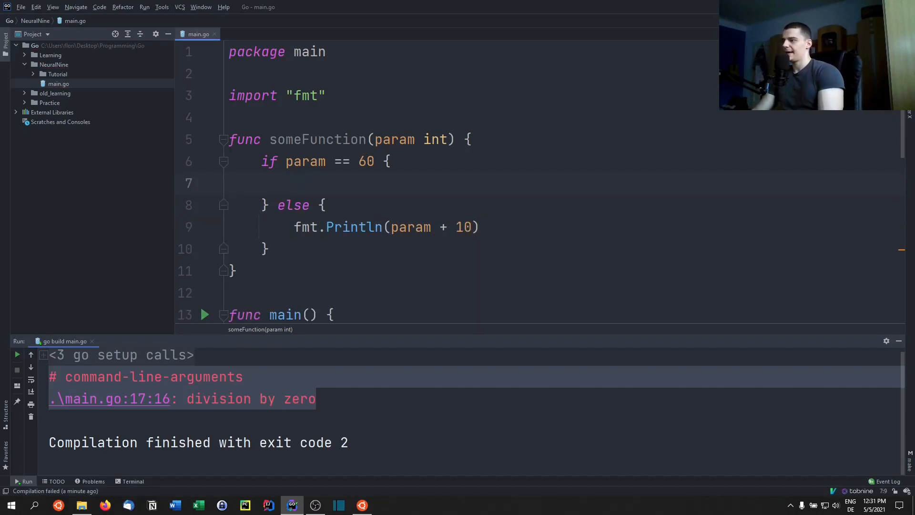
mouse_move(305, 119)
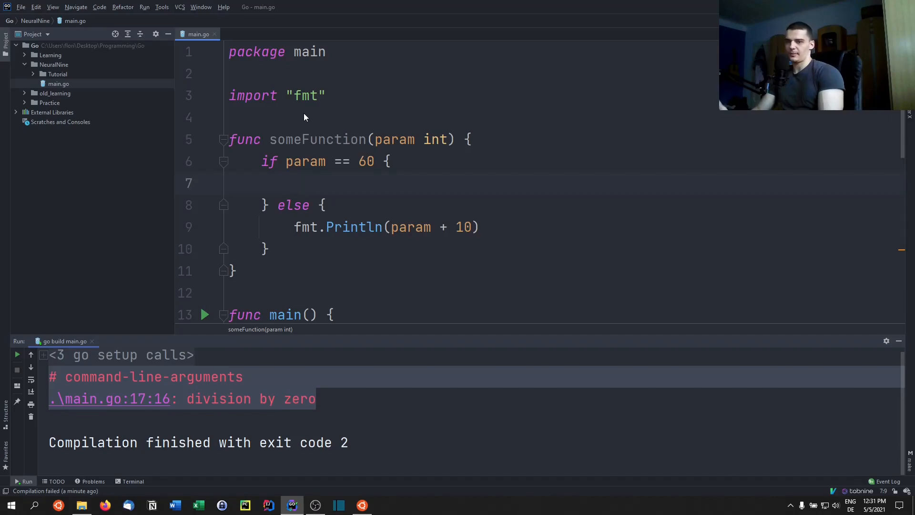
Step: Give someFunction (int, error) returns and return -1, errors.New("") when param == 60
type("r")
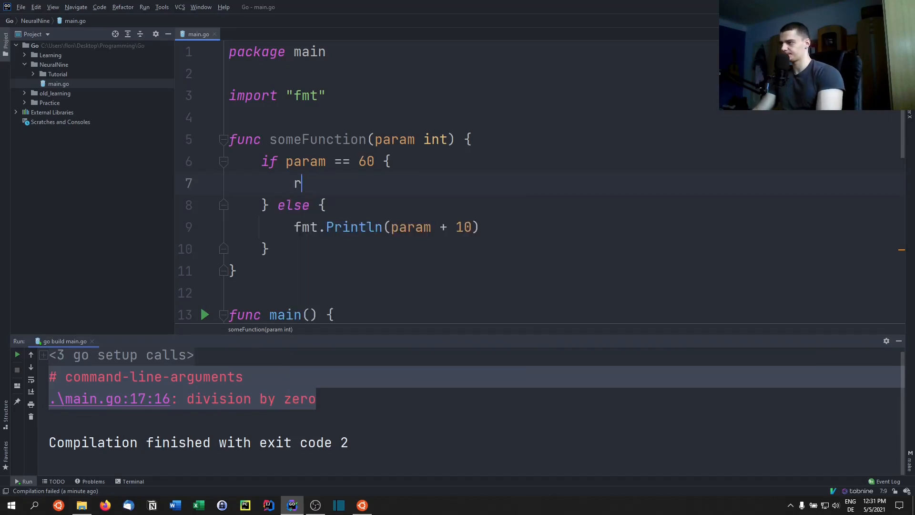
type("eturn")
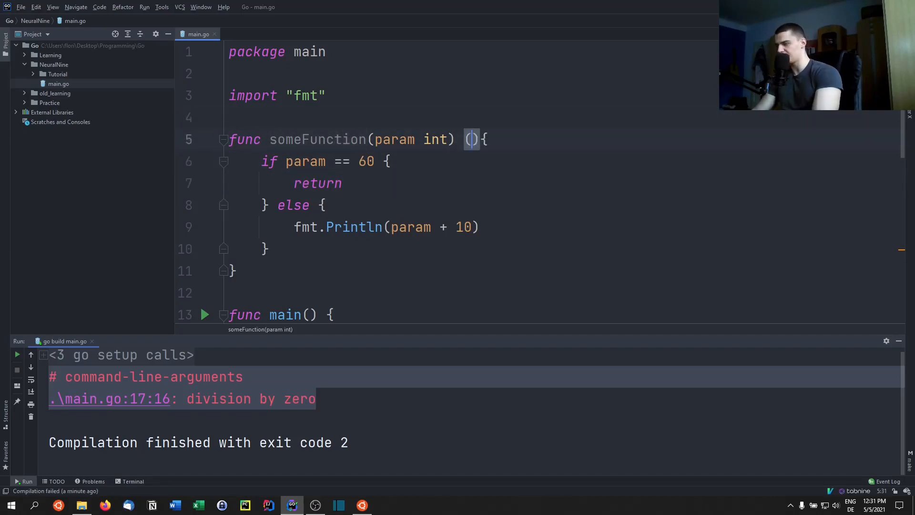
type("int, error")
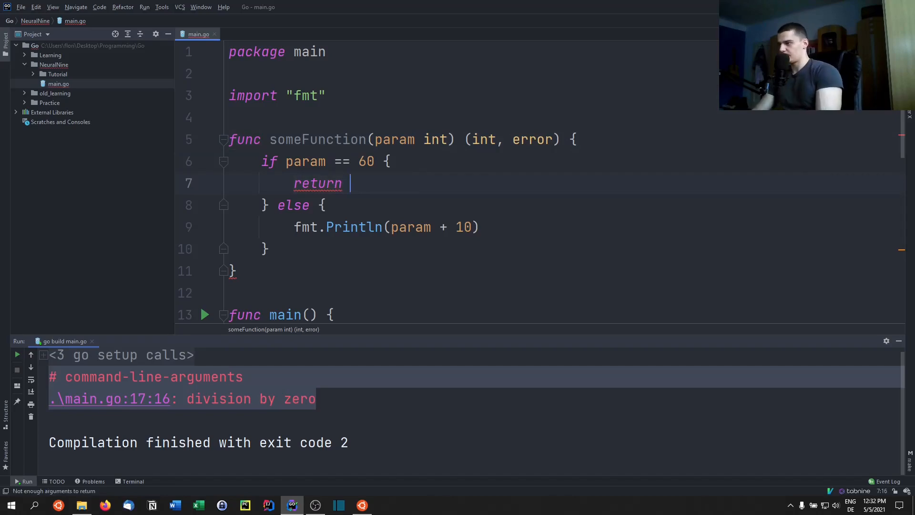
type("-1,")
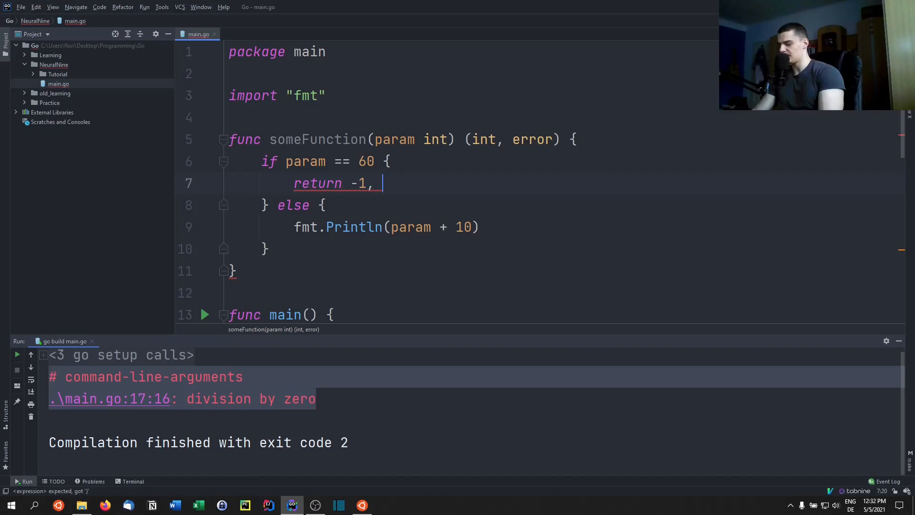
type("eor")
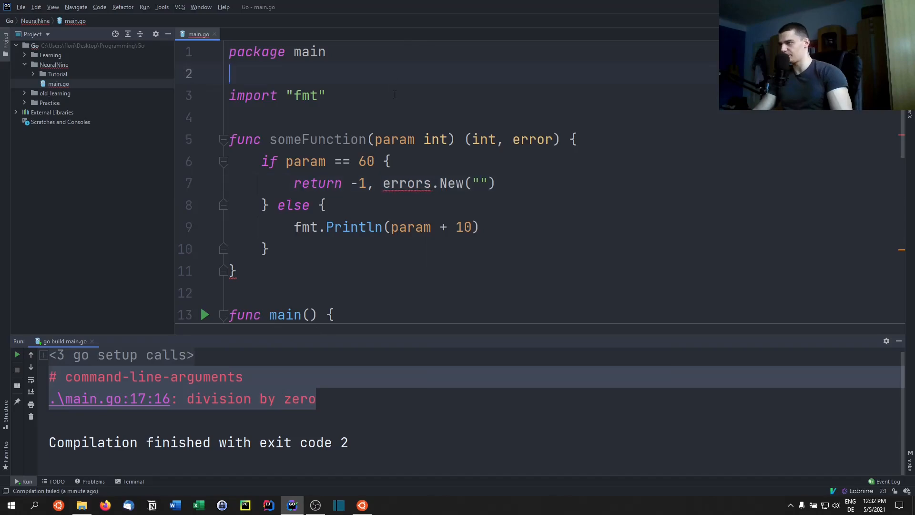
Step: Import errors and set the error message to "i don't like 60"
type("import \"errors")
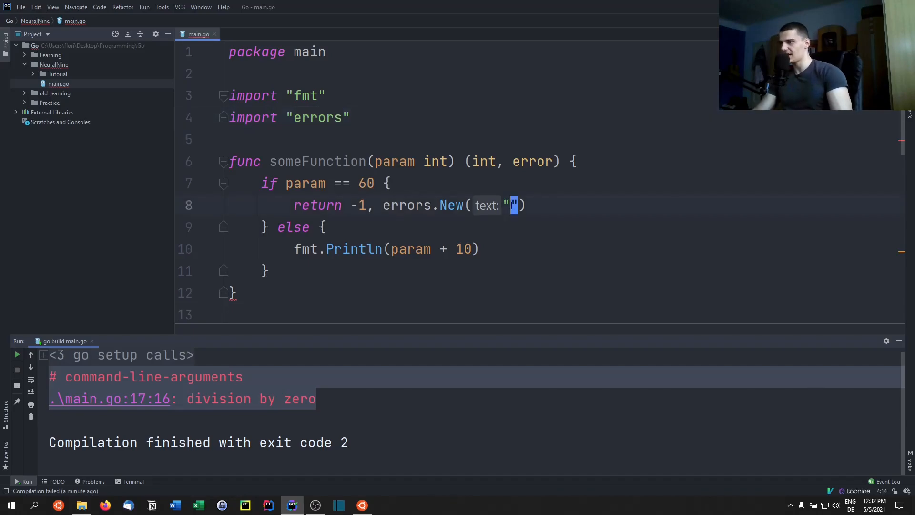
type("I don't like")
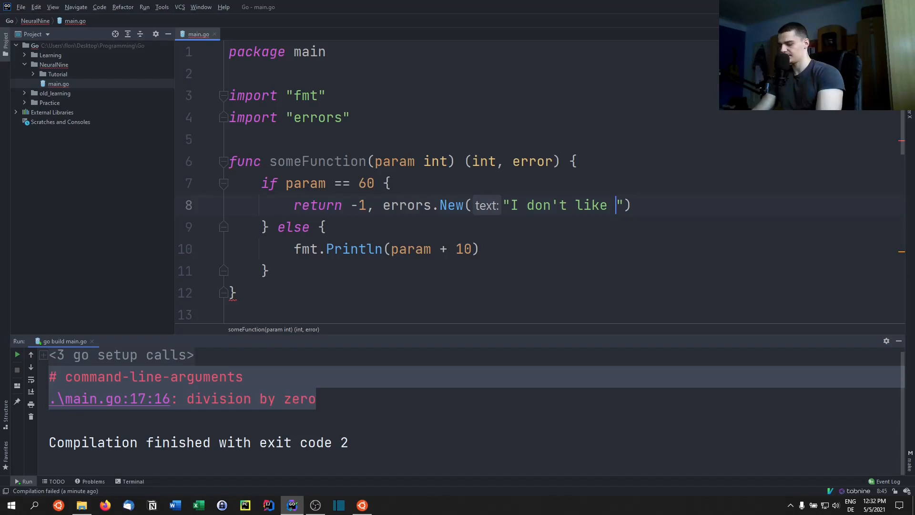
type("60")
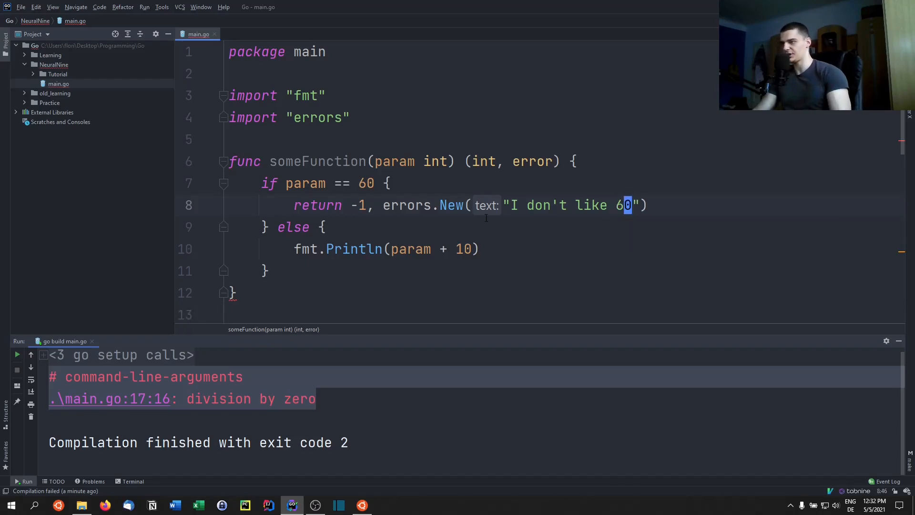
type("i")
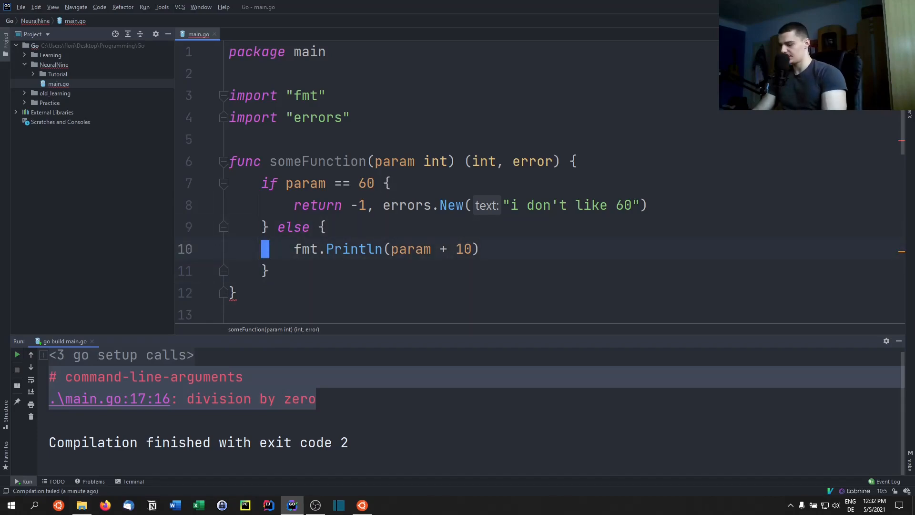
Step: Make the else branch return param+10, nil instead of printing
type("ret")
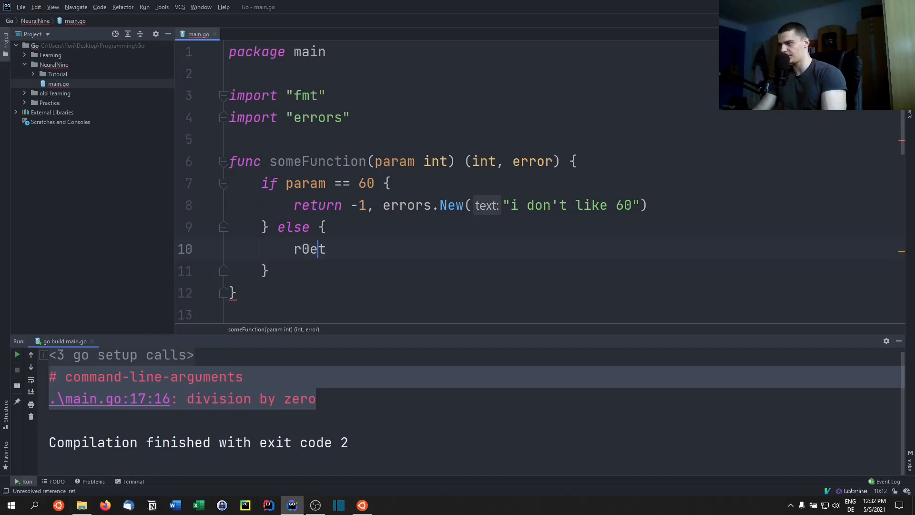
type("return param+10")
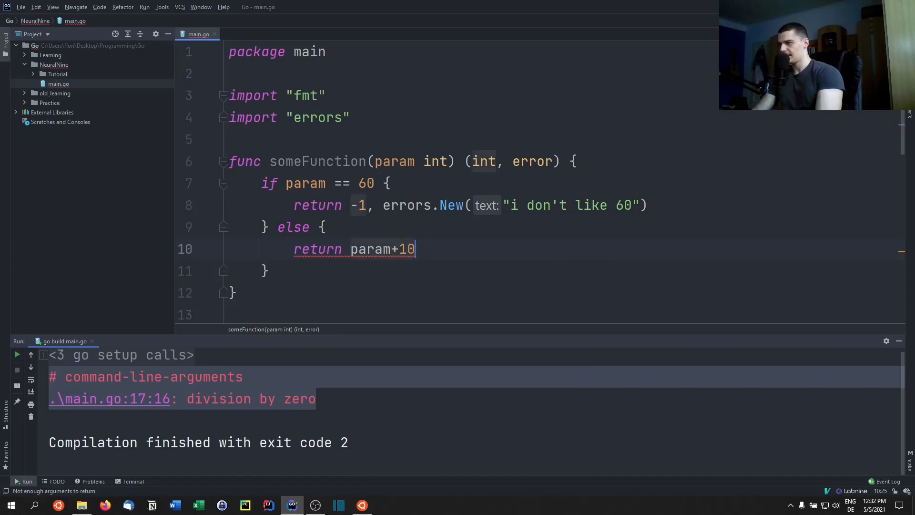
type(", nil")
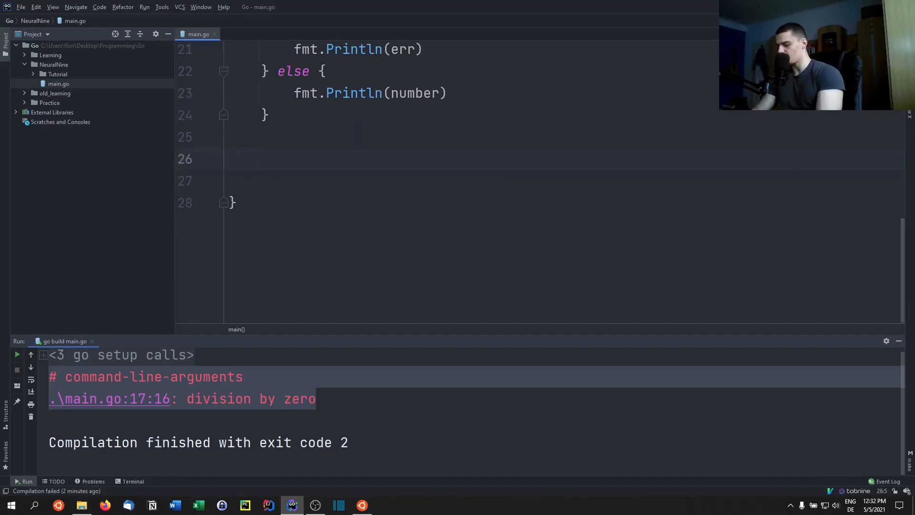
Step: Call ret, err := someFunction(80) at the end of main and begin an if check below
type("s")
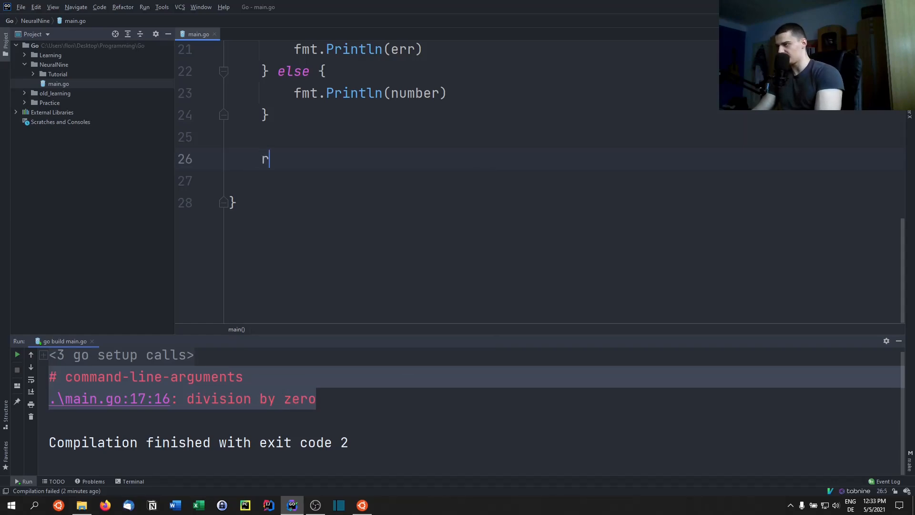
type("et, err")
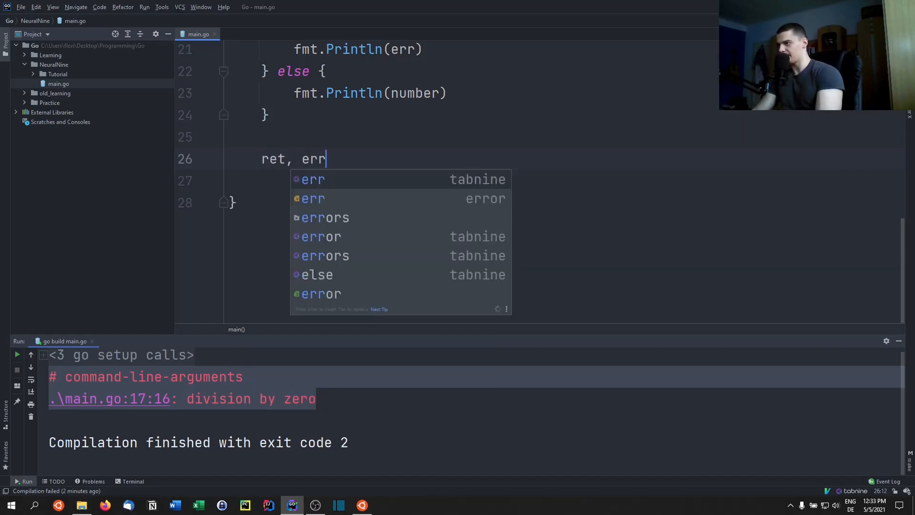
type(":= someFunction(")
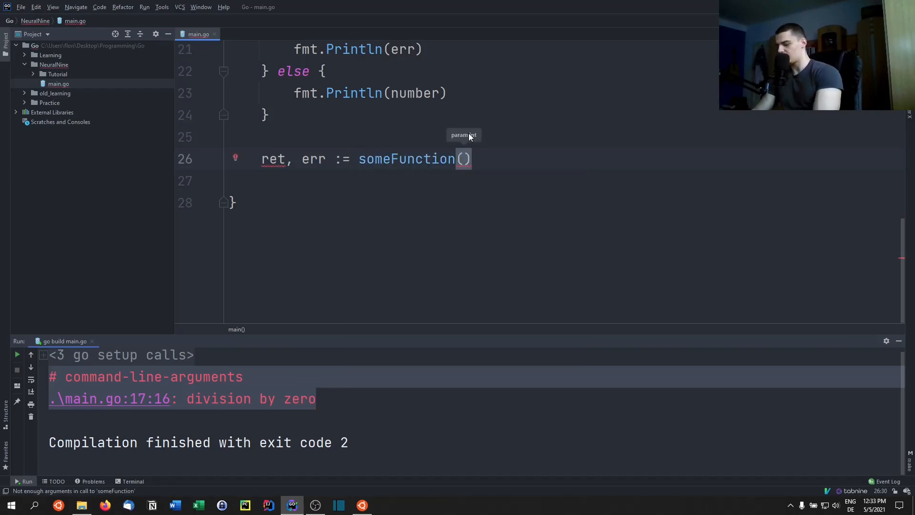
type("80")
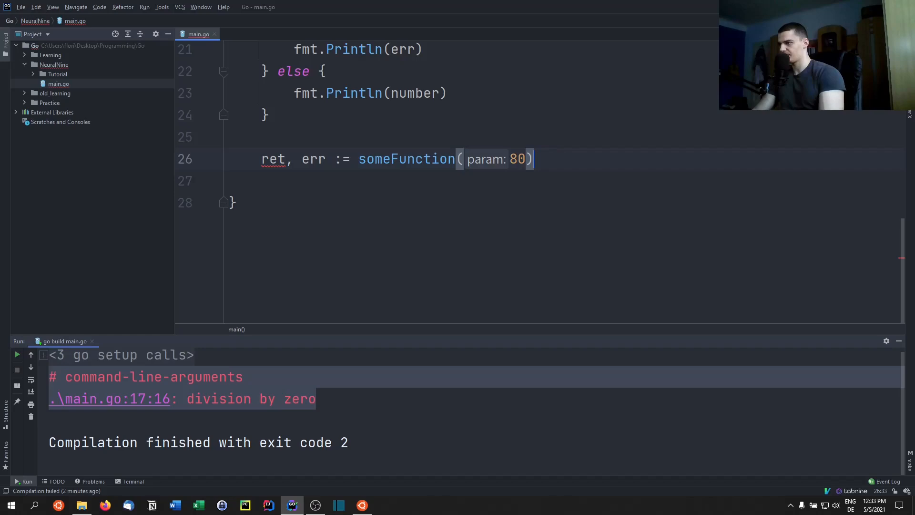
key("Enter")
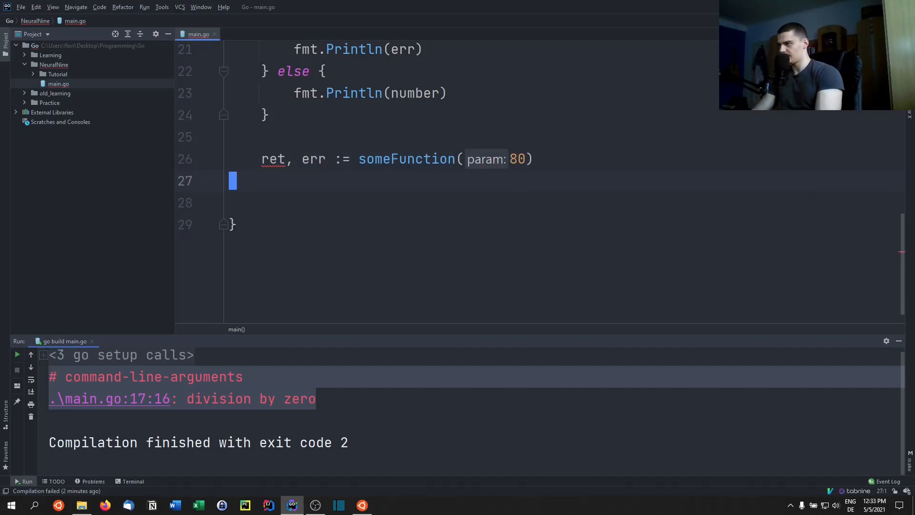
type("f,")
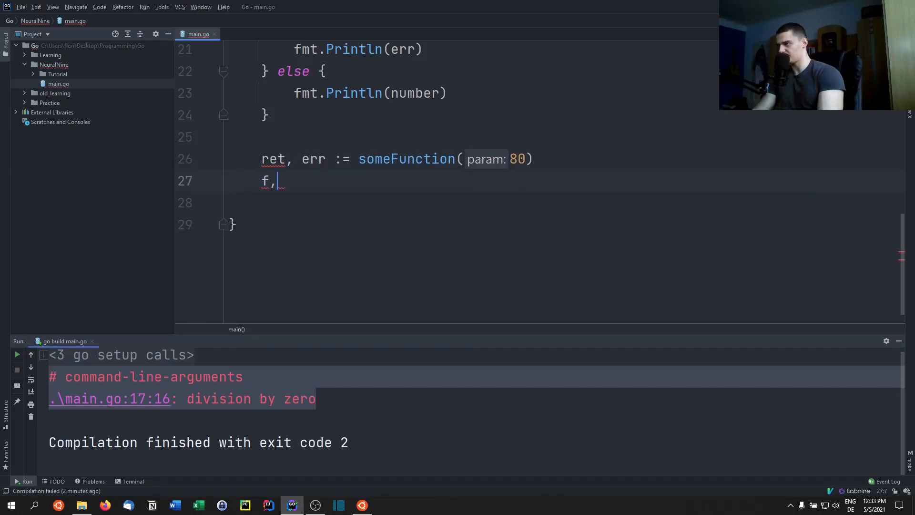
type("if")
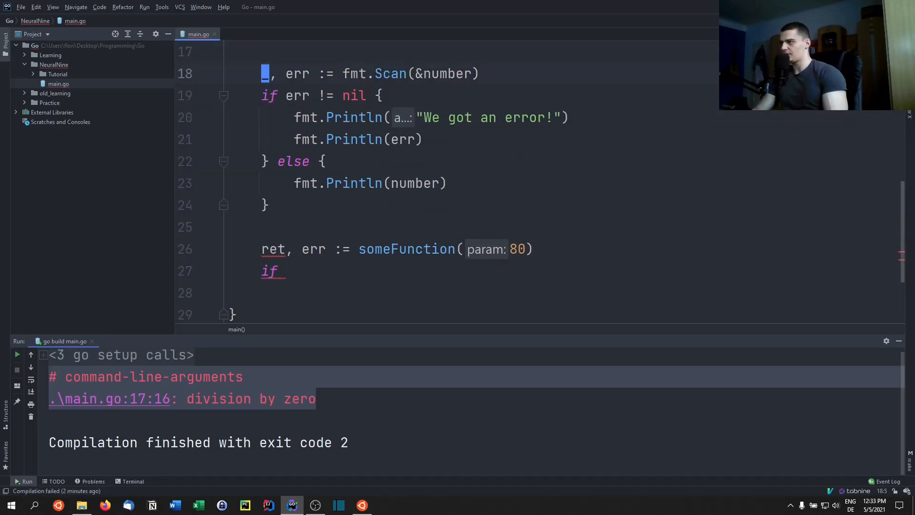
Step: Rename the scan error to err1 and write the check if err2 != nil {
type("err1")
type(":w")
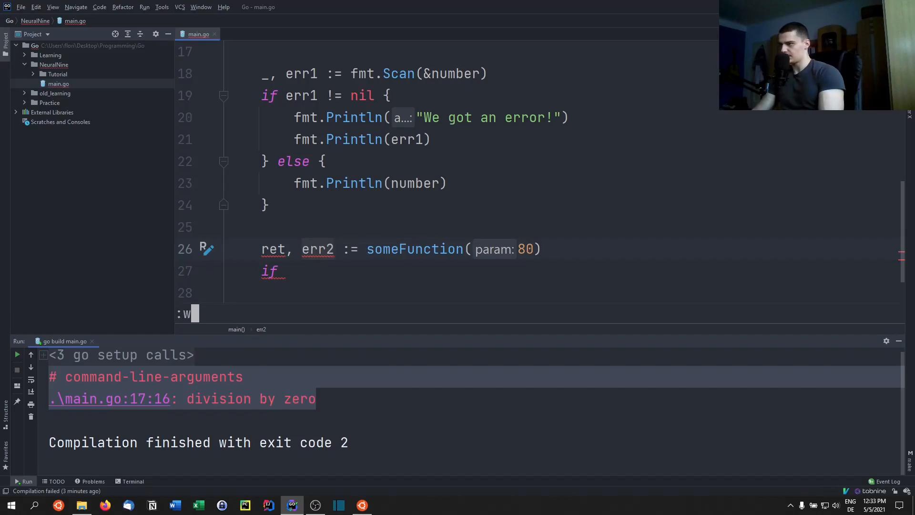
type("err2")
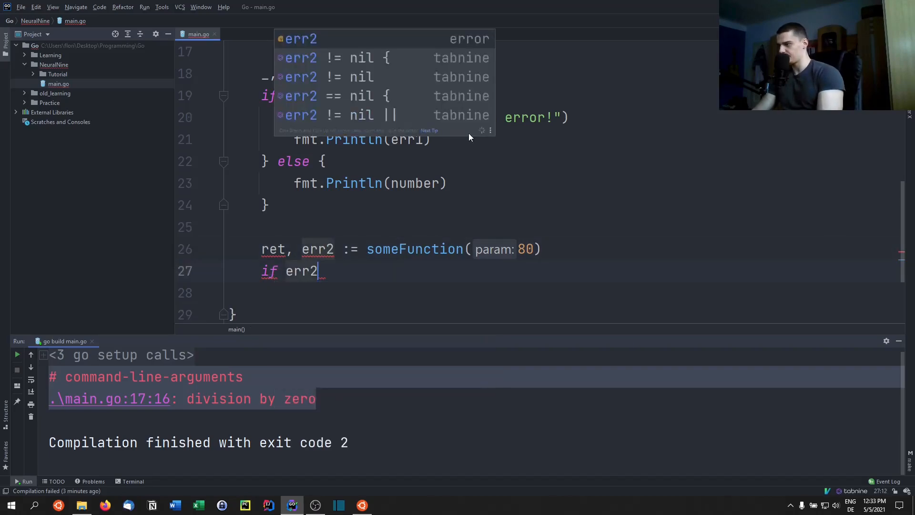
type("!0")
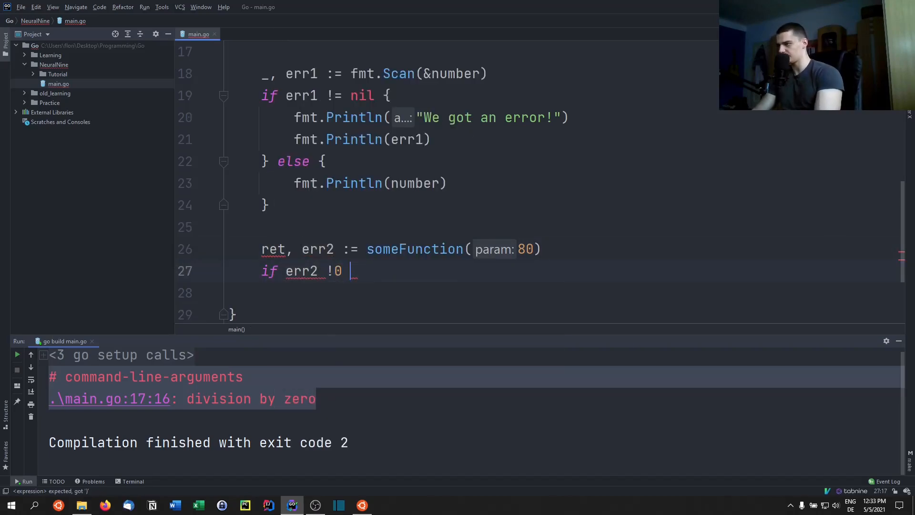
type("= n")
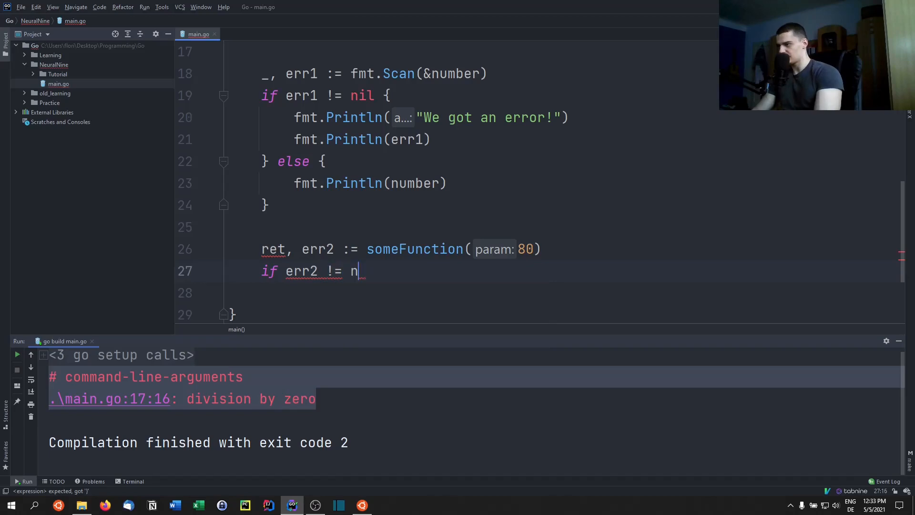
type("il {")
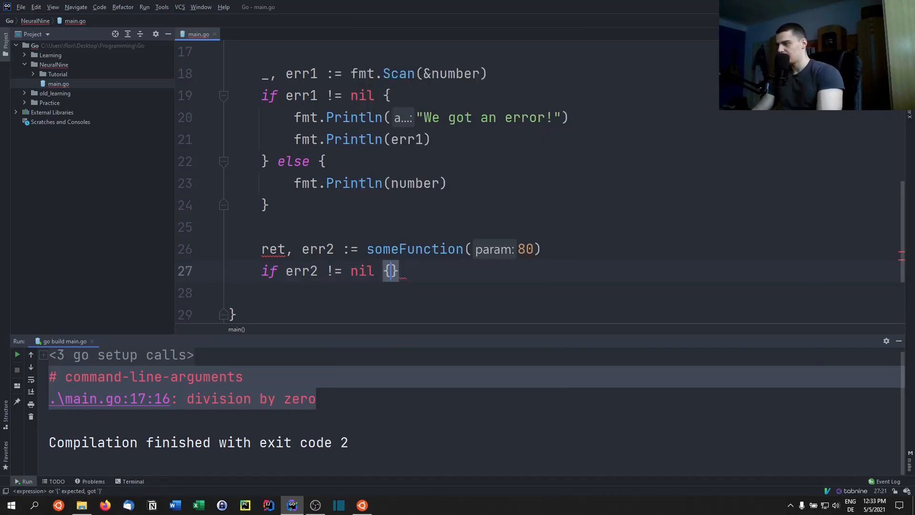
key("Enter")
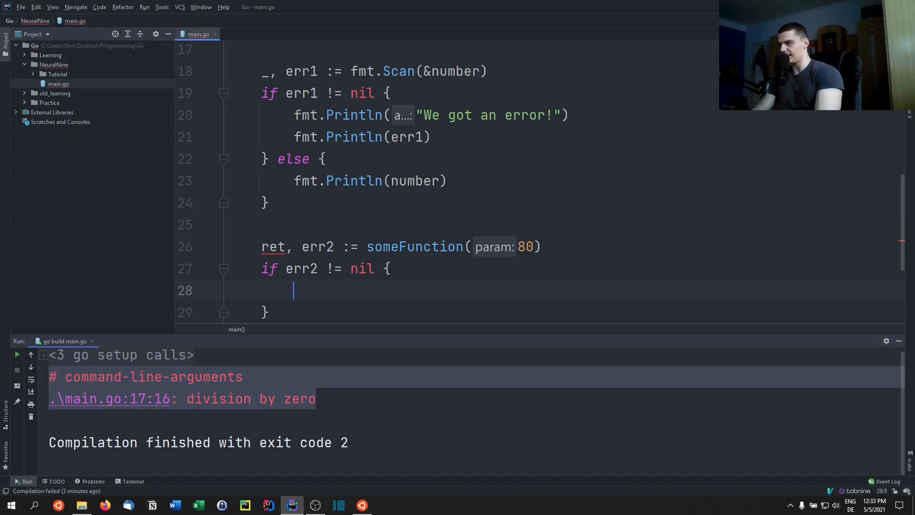
Step: Inside the check print "Error encountered!" and err2, then begin the else branch printing ret
type("fmt.Println(")
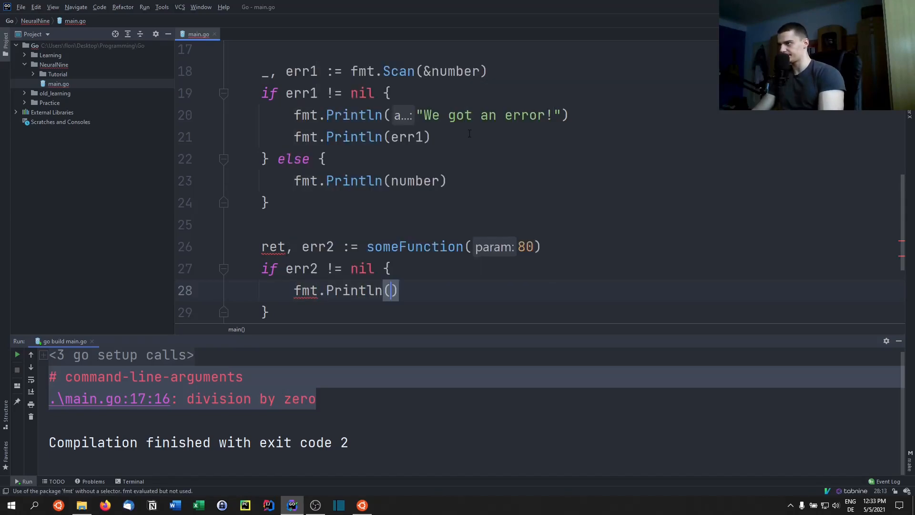
type("\"Error encountered!")
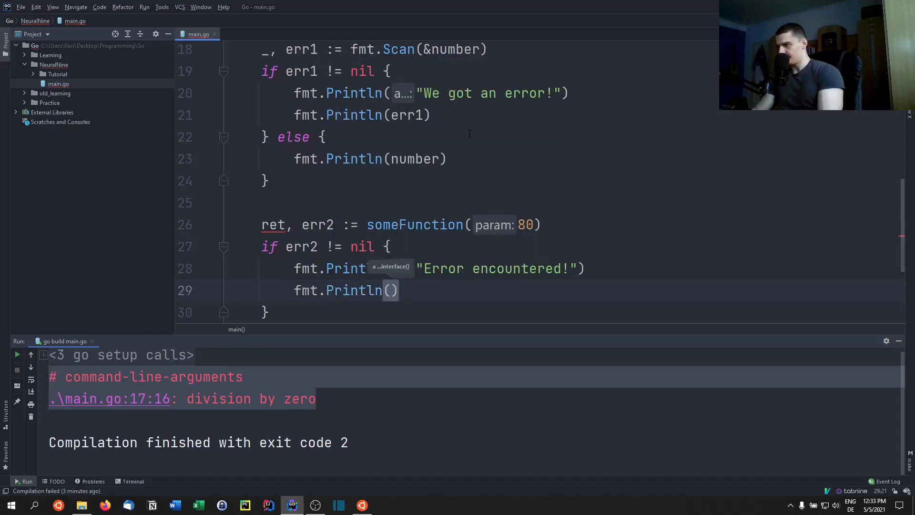
type("e")
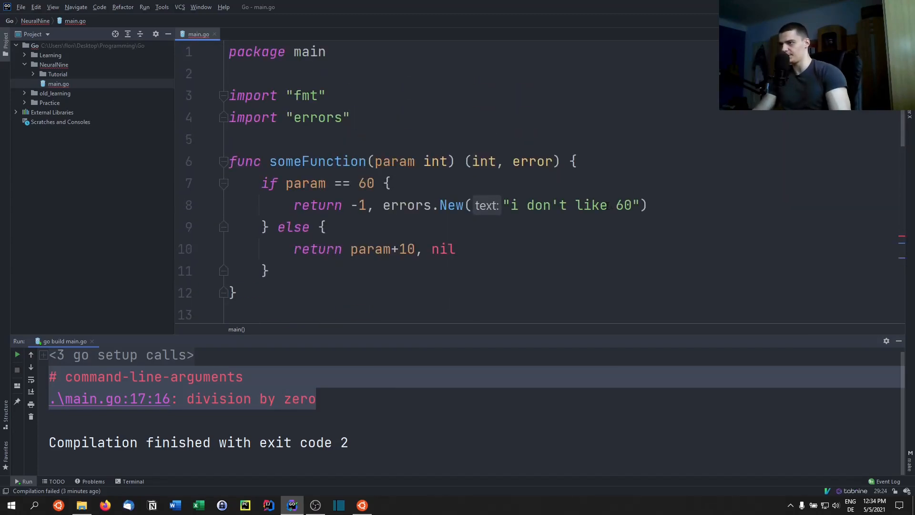
scroll("down", 3)
type("p")
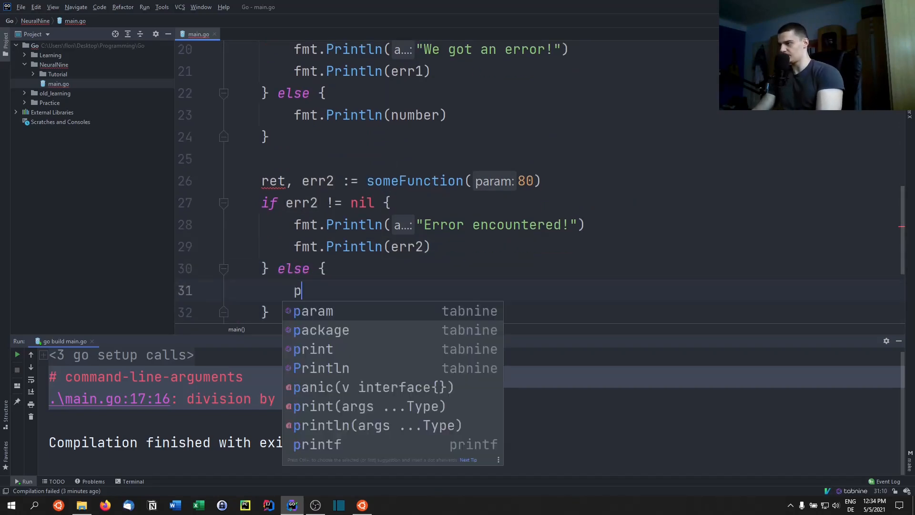
type("fmt.")
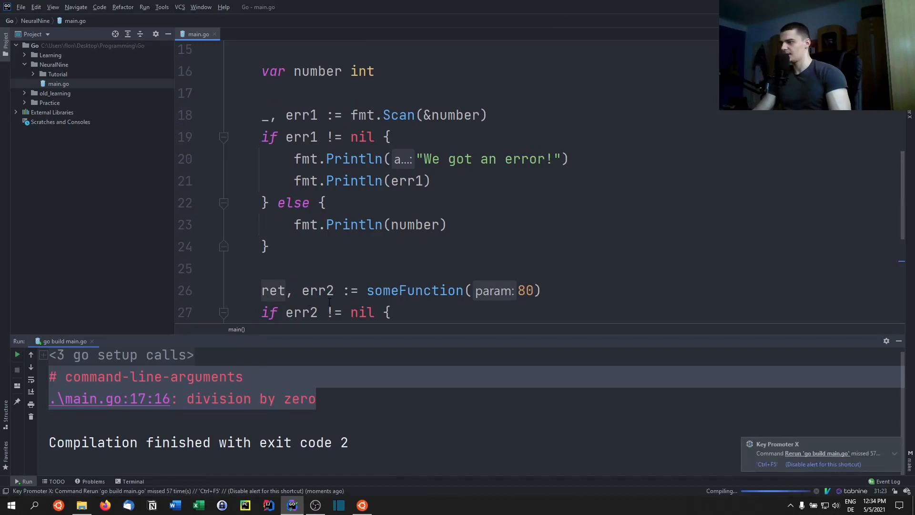
Step: Rerun main.go to see output 90, then change the someFunction argument from 80 to 60
left_click(17, 353)
type("213123")
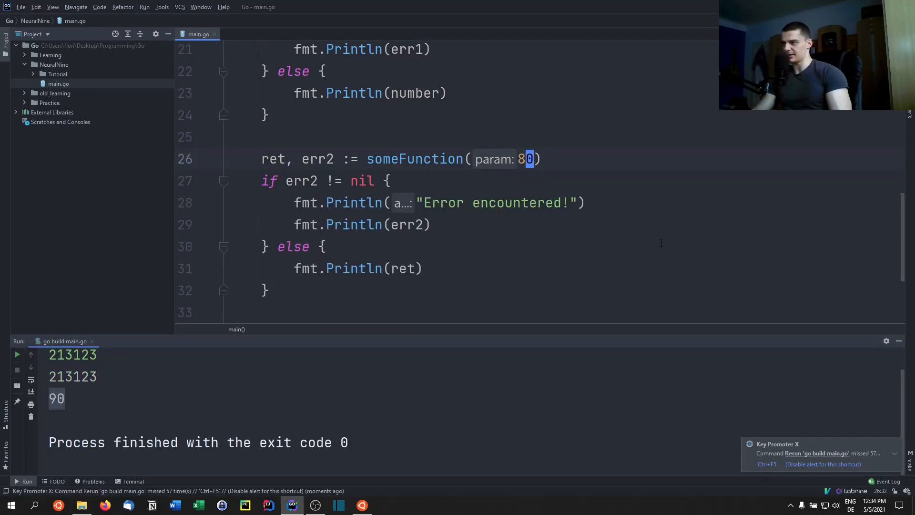
key("Backspace")
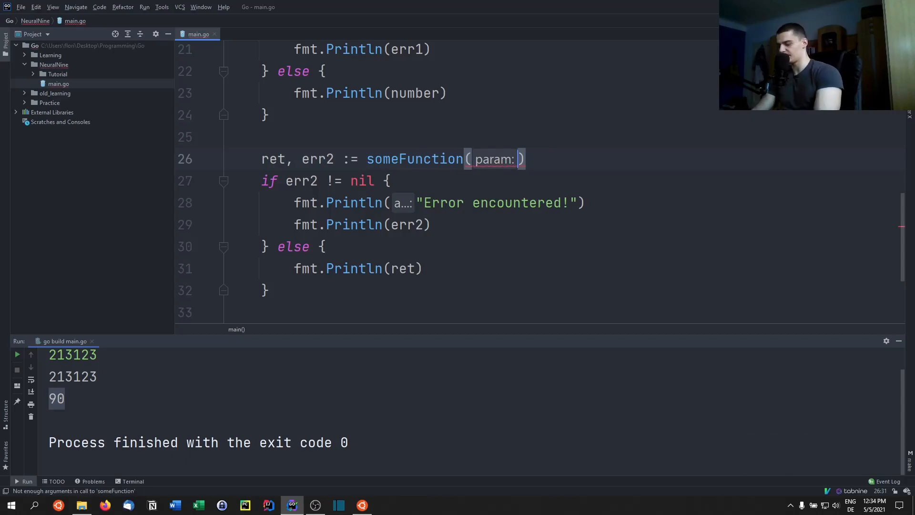
type("60")
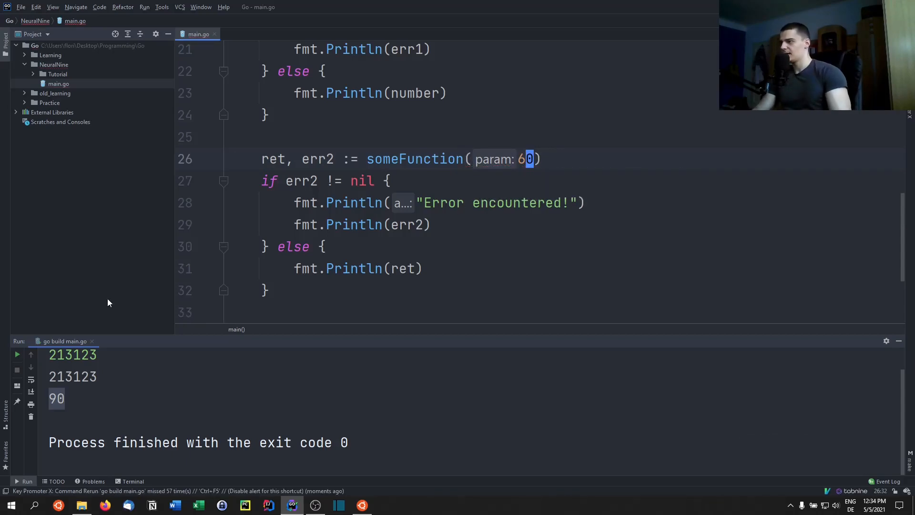